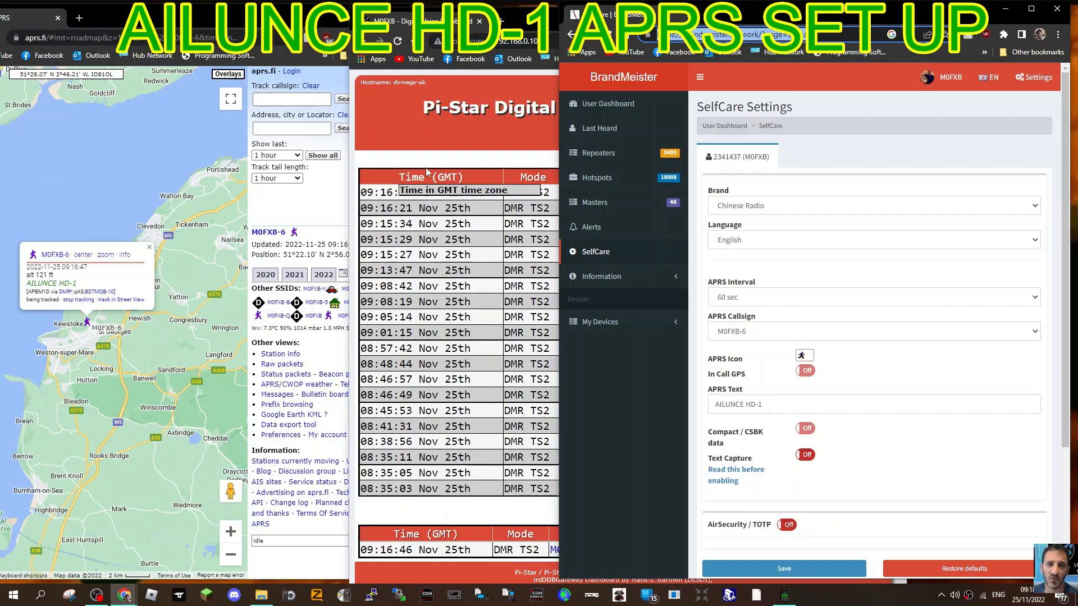
mouse_move(442, 136)
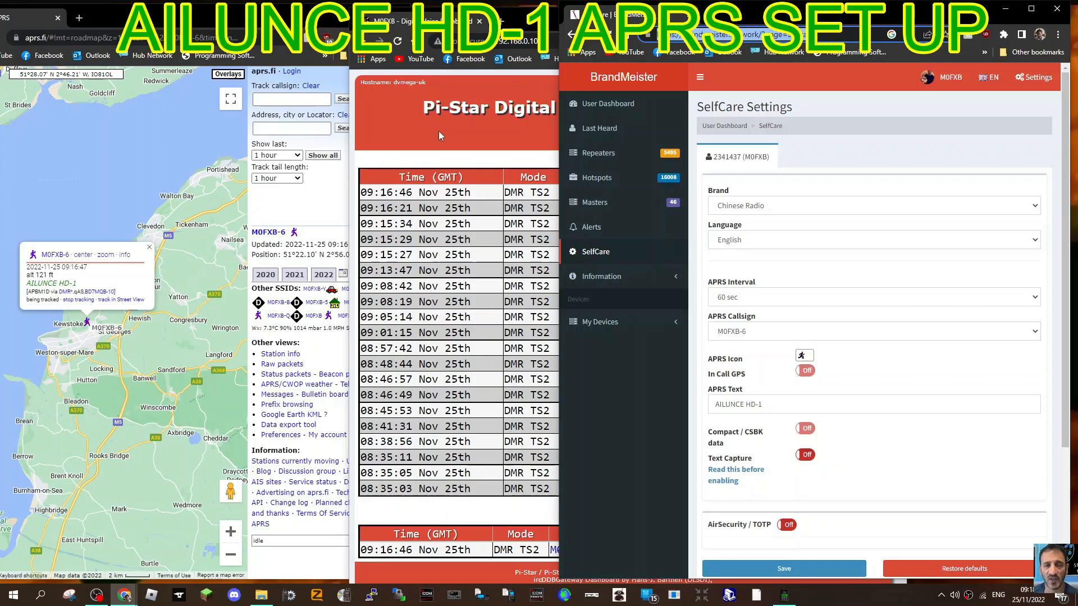
mouse_move(446, 147)
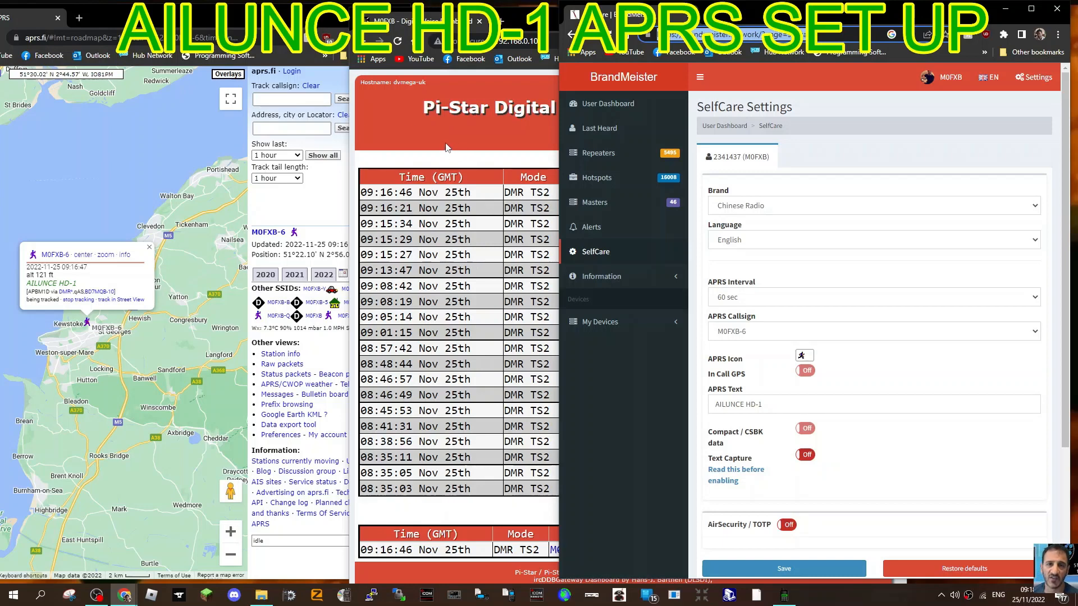
mouse_move(741, 73)
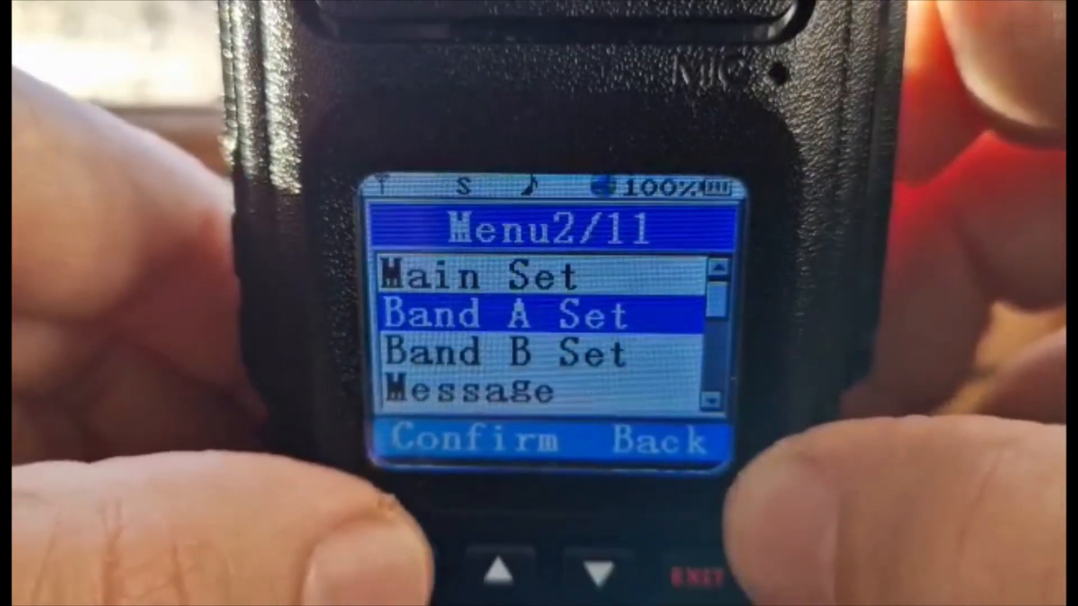
- Check the Band A GPS setting on the radio, then return to the channel display
click(478, 441)
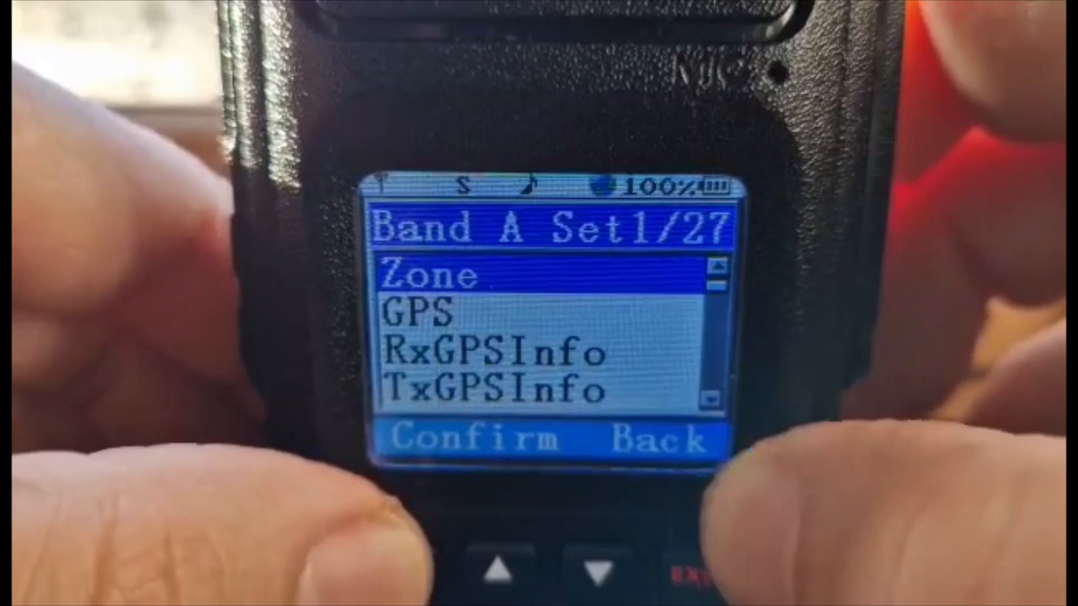
click(587, 569)
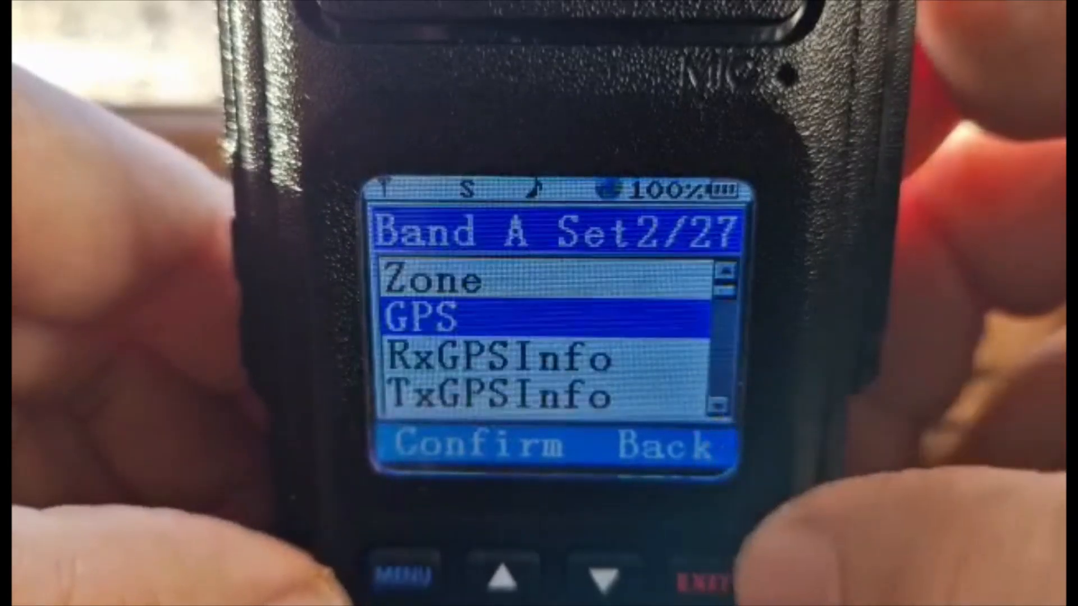
click(656, 444)
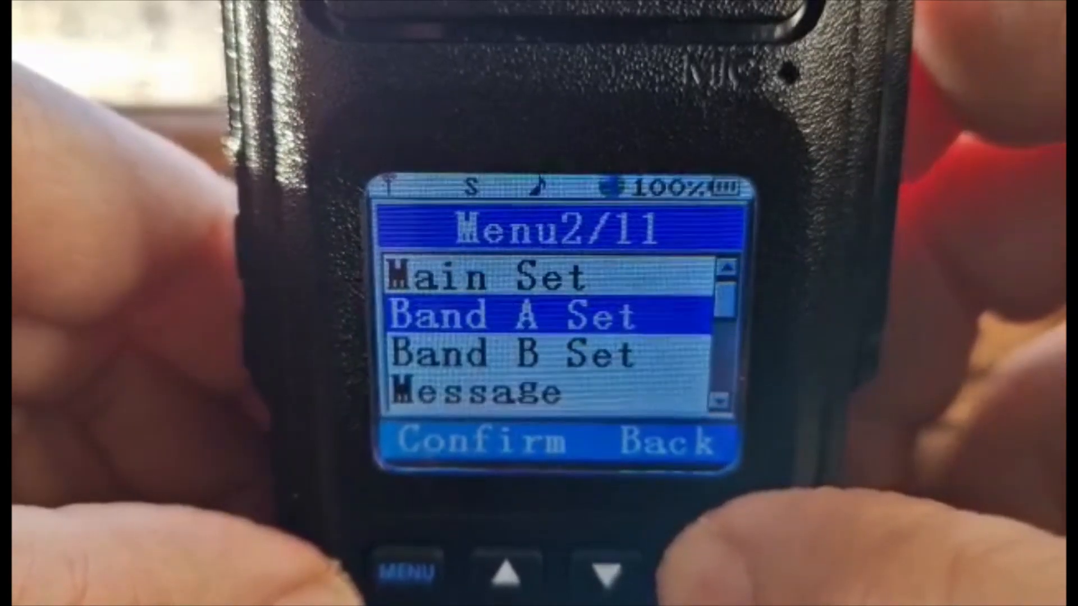
click(701, 576)
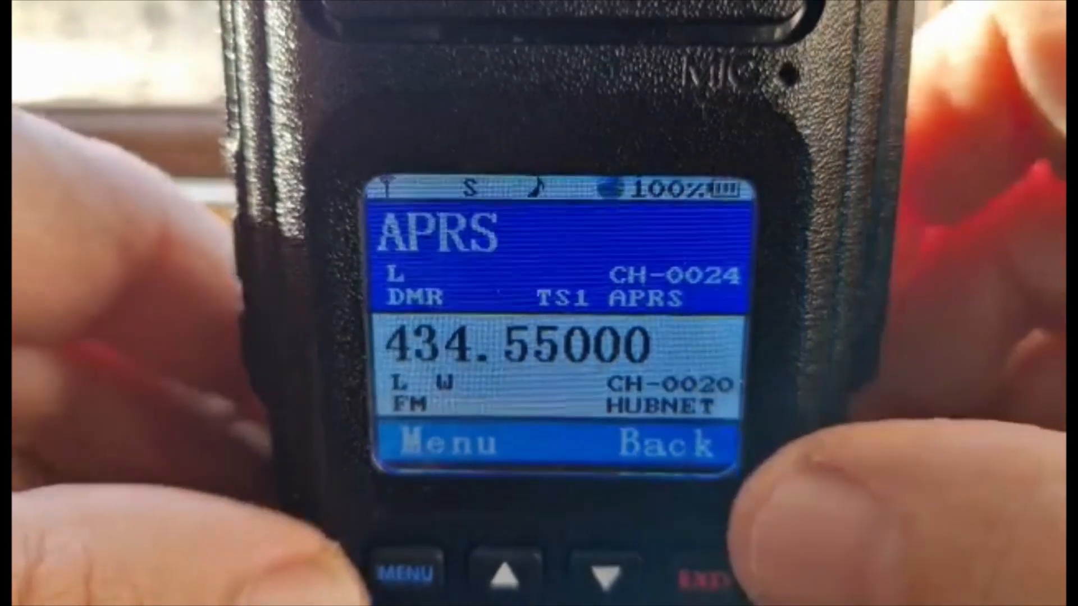
- Open the radio's GPS menu showing the Local GPS and Receive GPS options
click(407, 573)
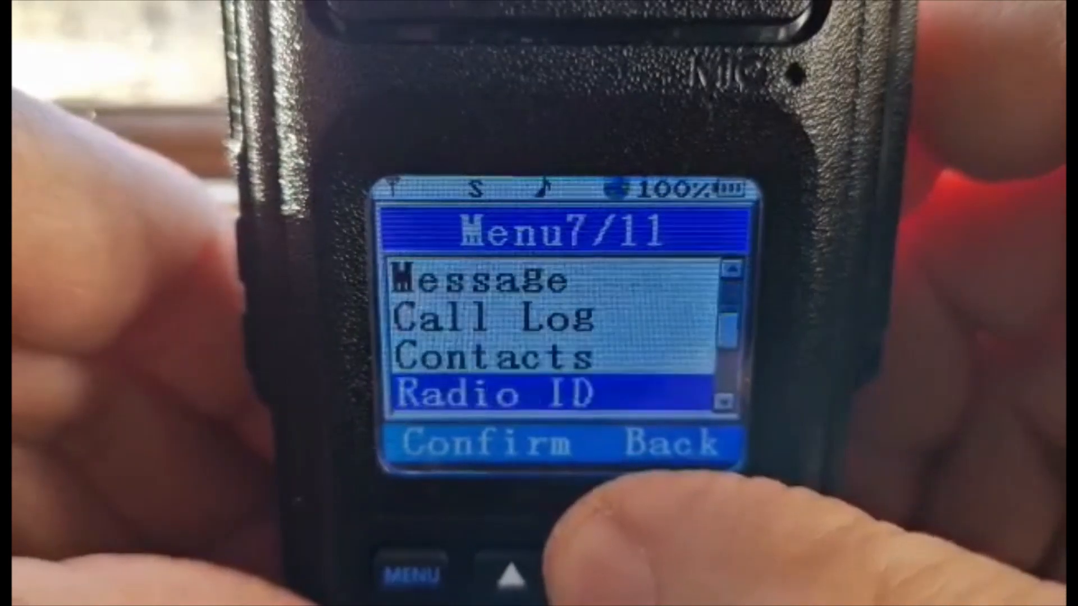
click(512, 577)
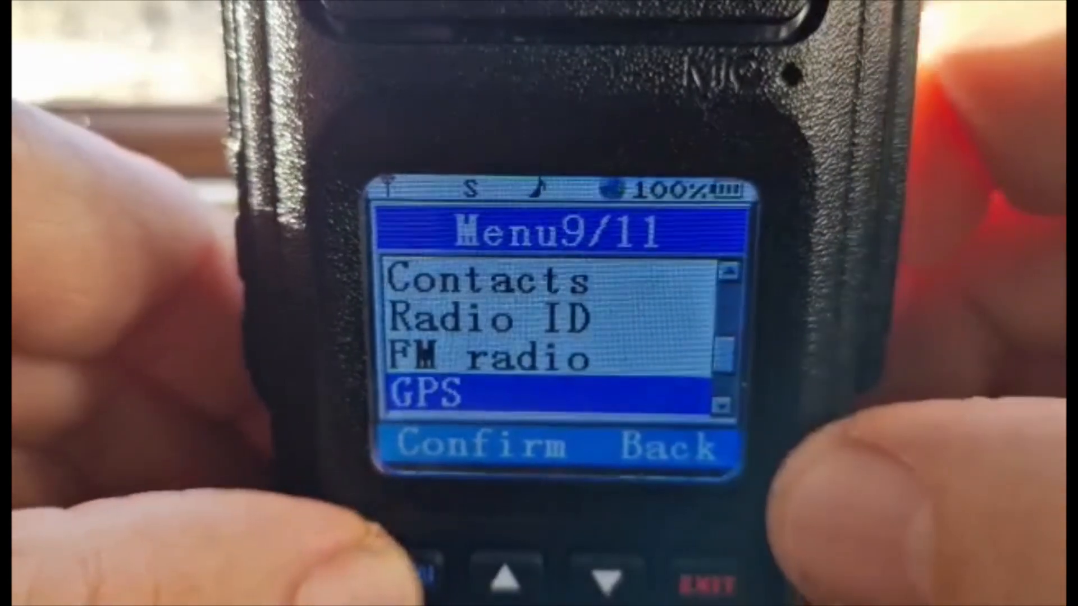
click(475, 443)
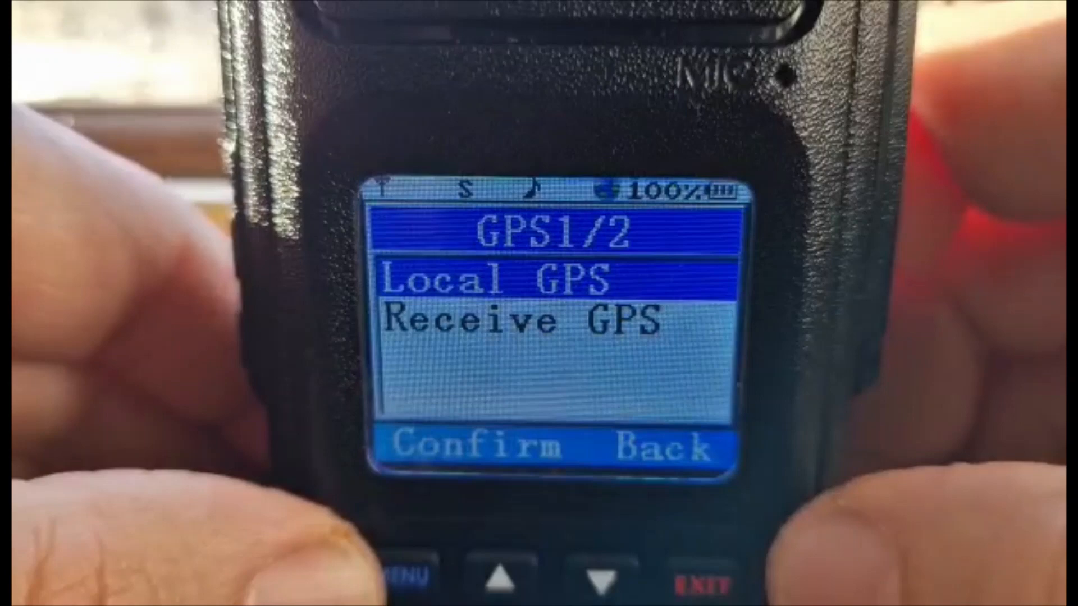
click(599, 577)
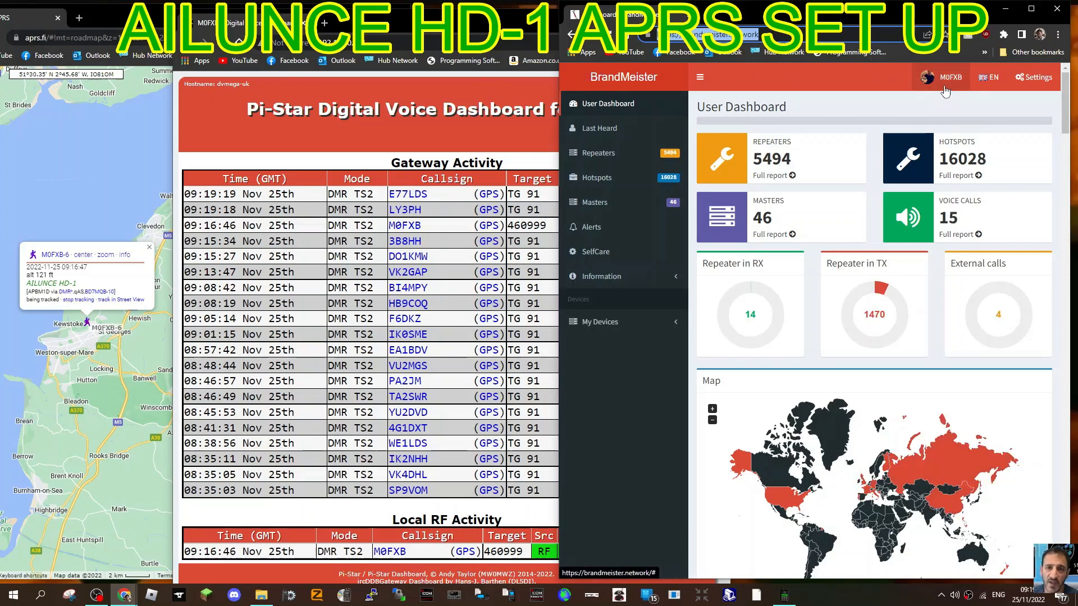
- Append 'ANDREAS' to the 'AILUNCE HD-1' APRS text in SelfCare and save it
click(946, 77)
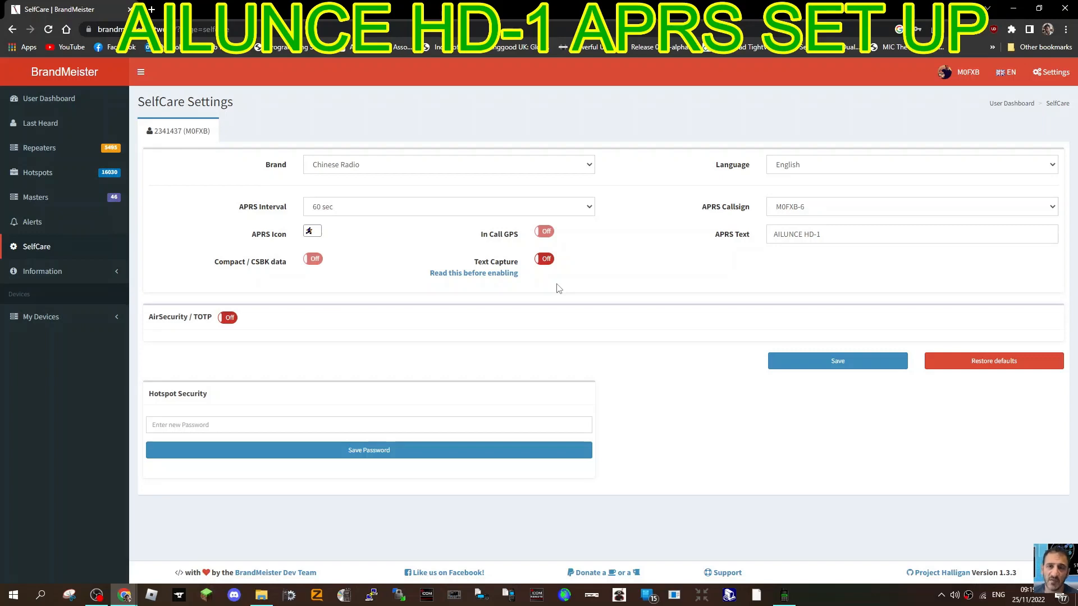
mouse_move(915, 156)
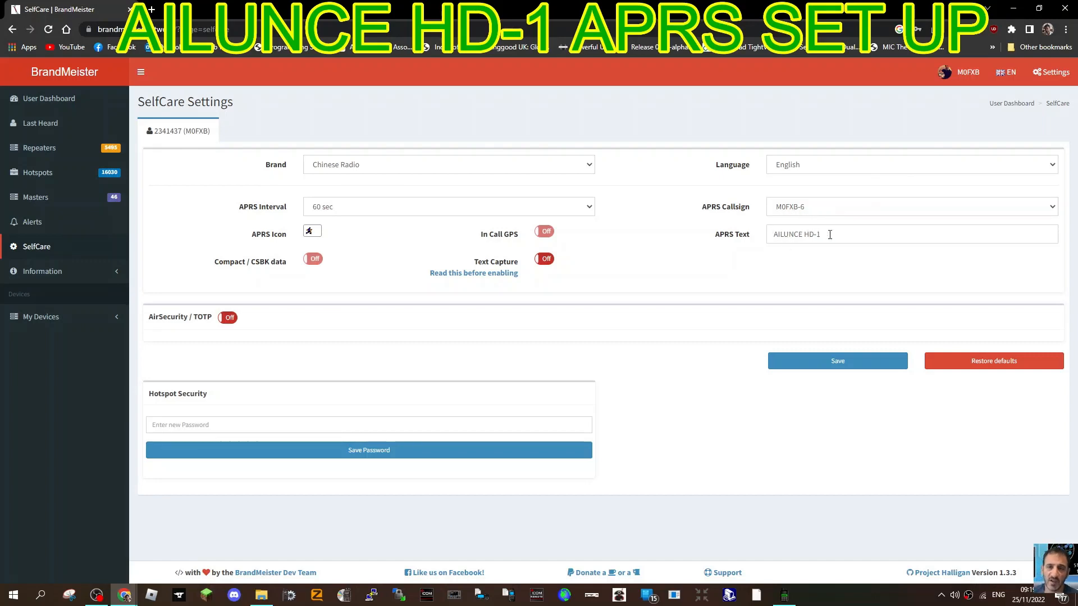
click(894, 233)
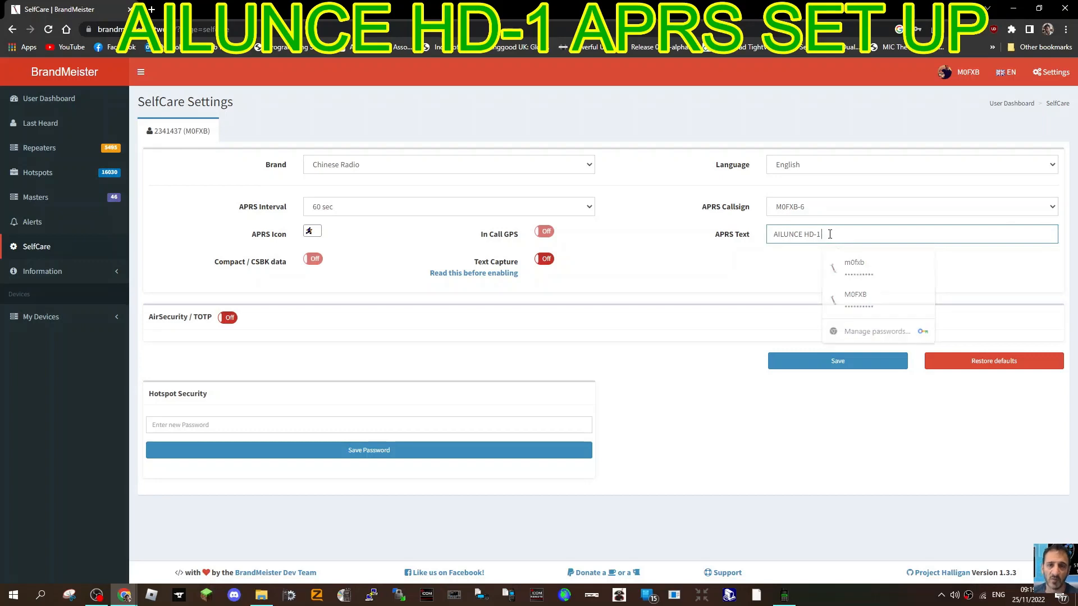
text(A)
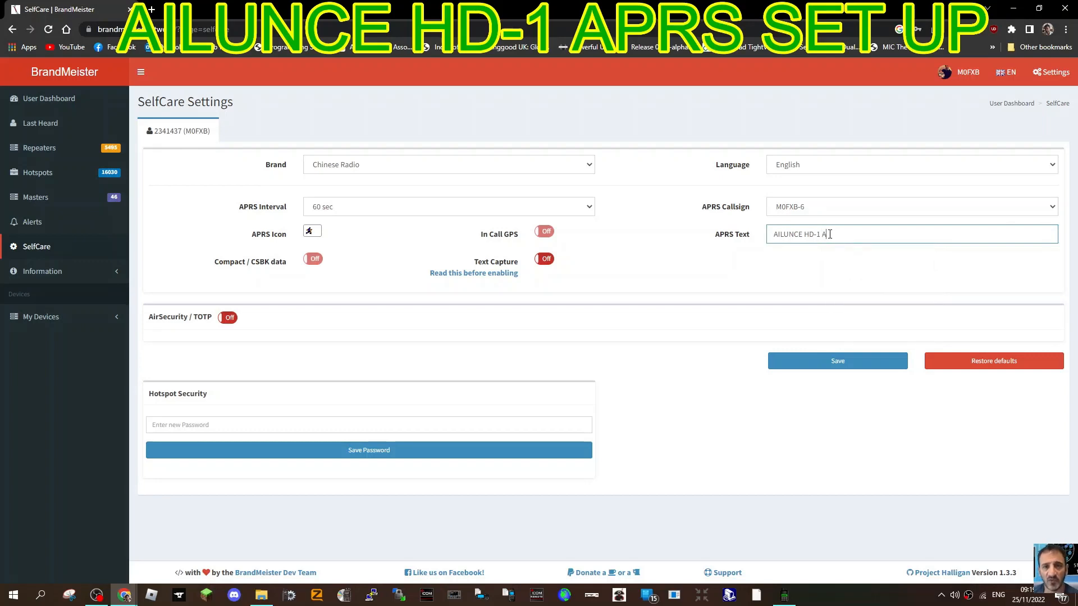
text(NDREAS)
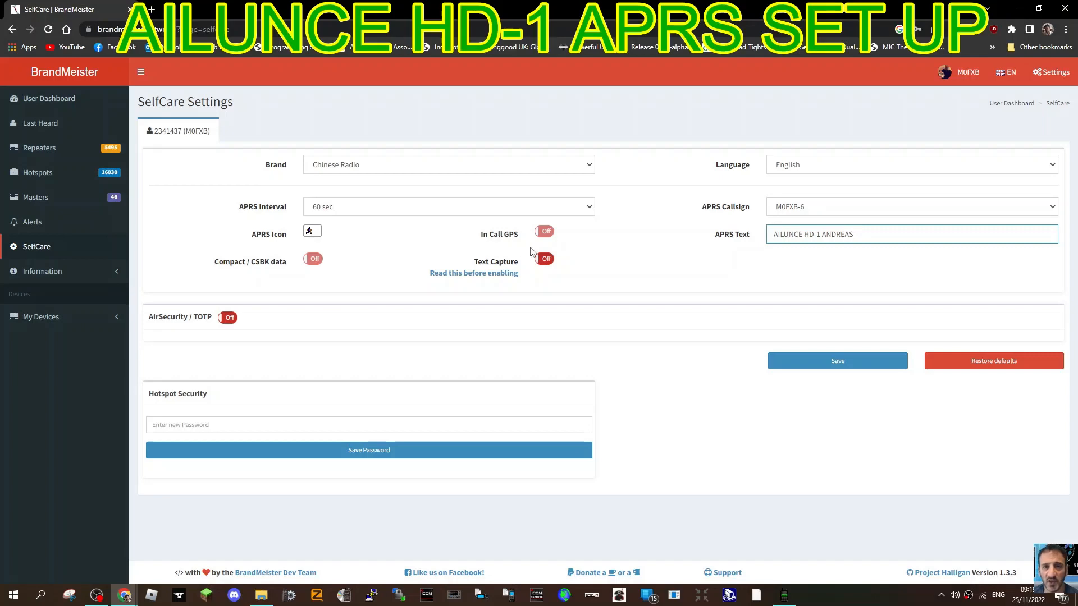
mouse_move(150, 358)
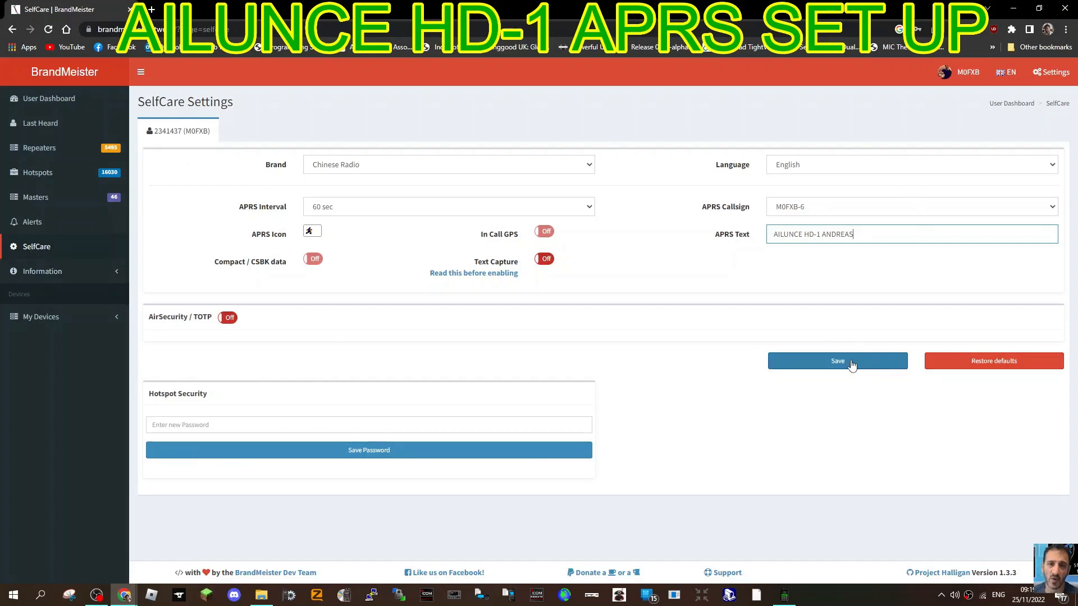
click(837, 362)
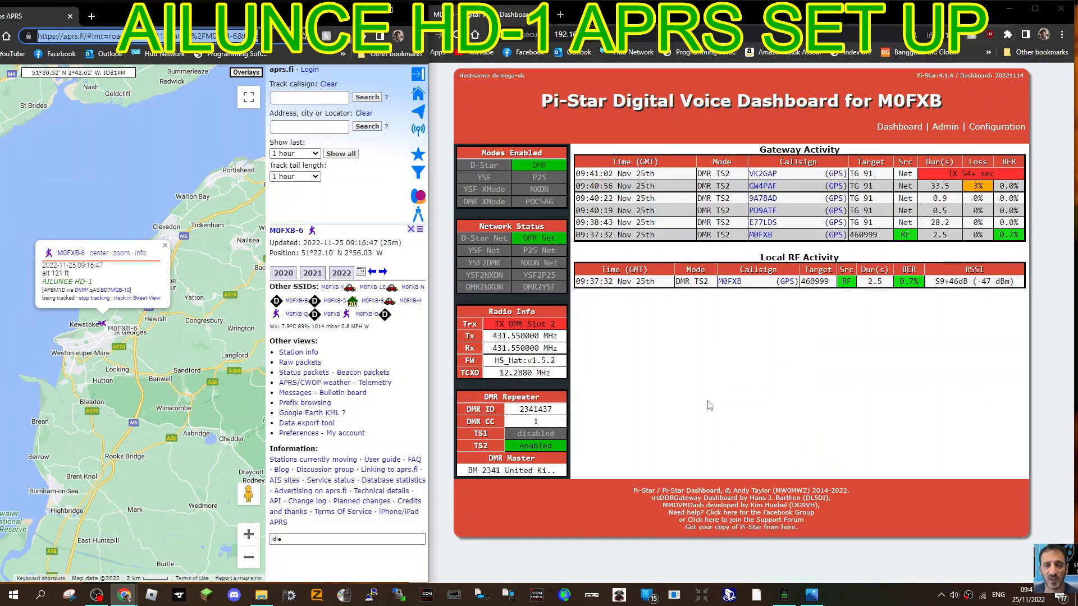
mouse_move(994, 135)
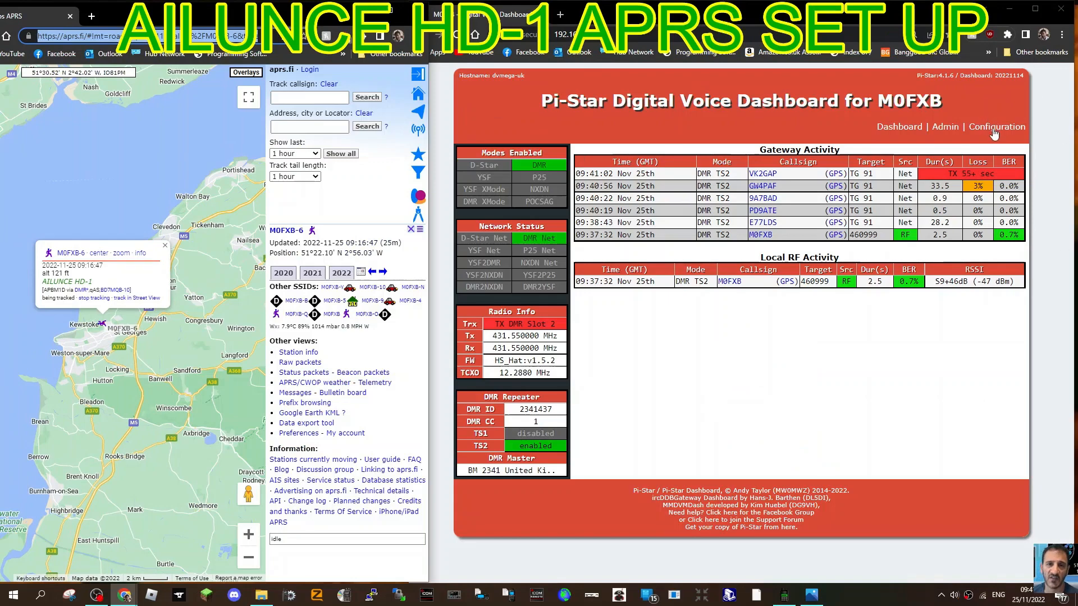
- Open Pi-Star Configuration and review APRS Host Enable with rotate.aprs2.net selected
click(996, 127)
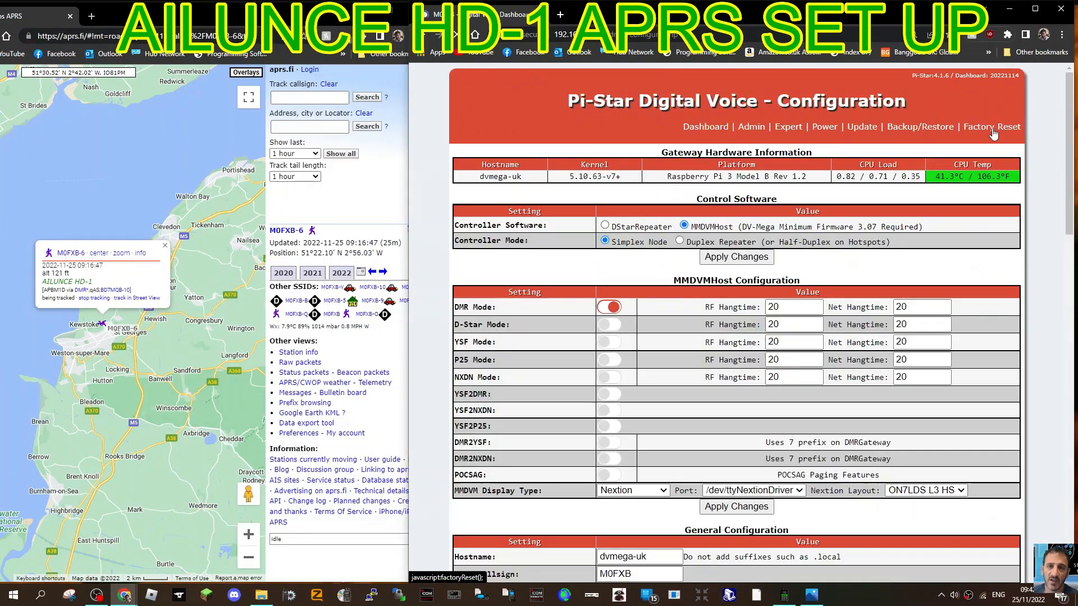
scroll(down, 3)
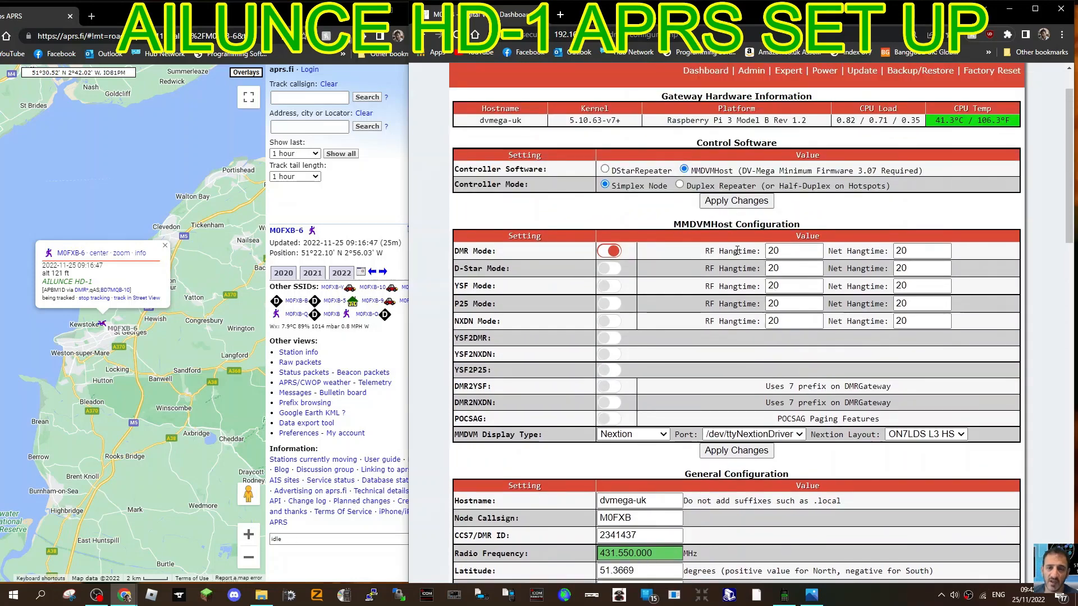
scroll(down, 3)
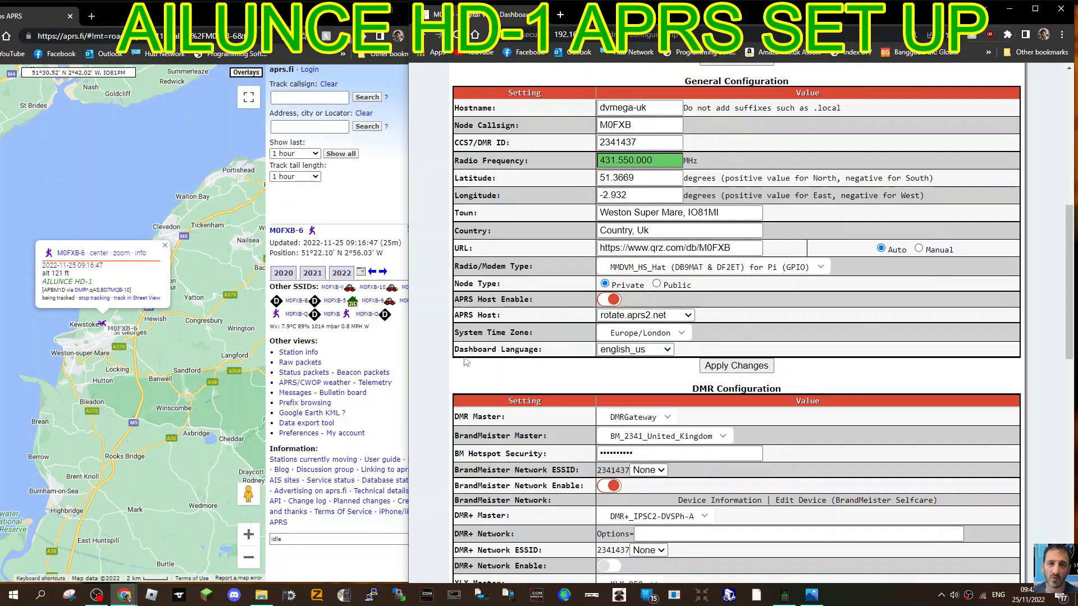
mouse_move(523, 365)
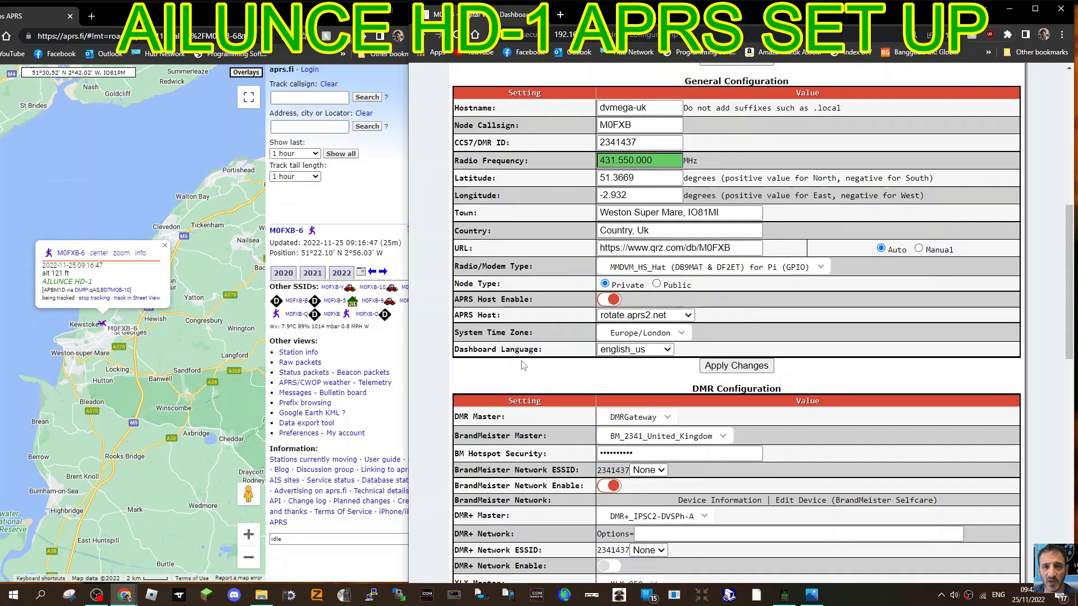
scroll(down, 3)
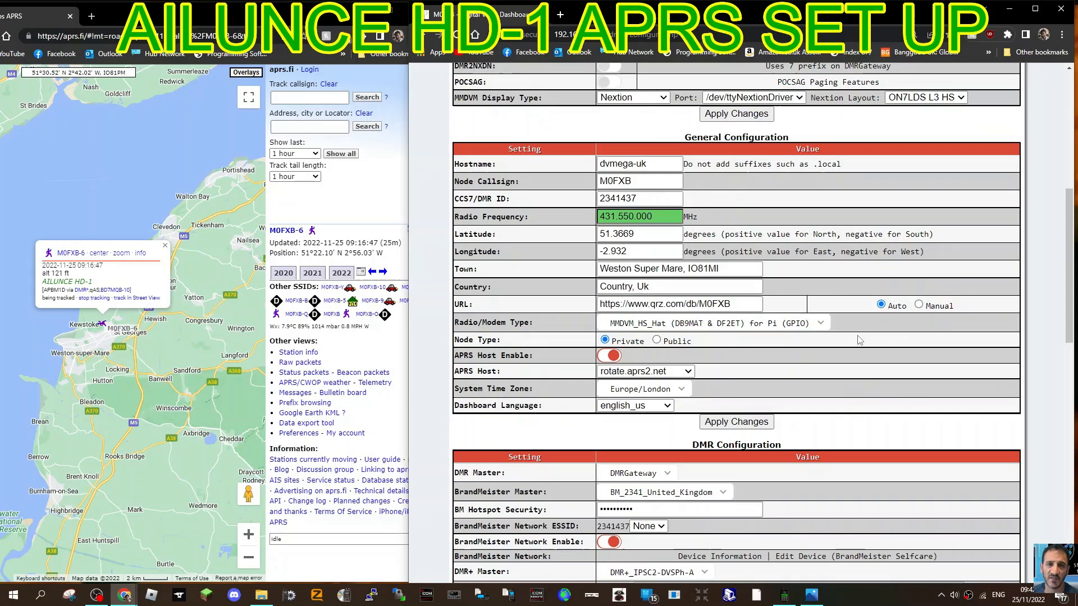
mouse_move(784, 181)
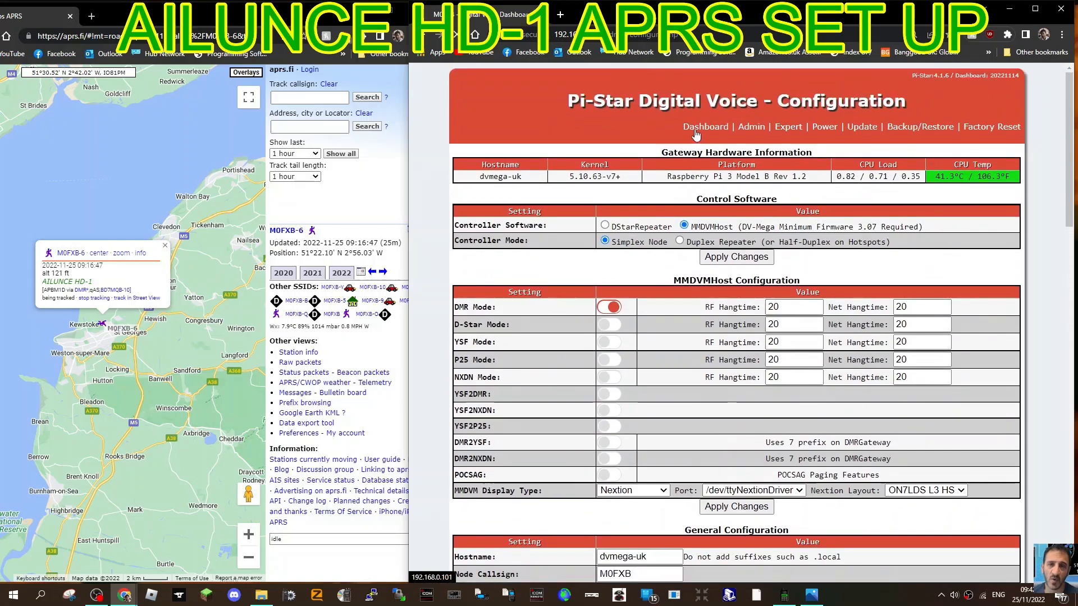
- Go back to the Pi-Star dashboard to view M0FXB's Local RF transmission to 460999
click(705, 127)
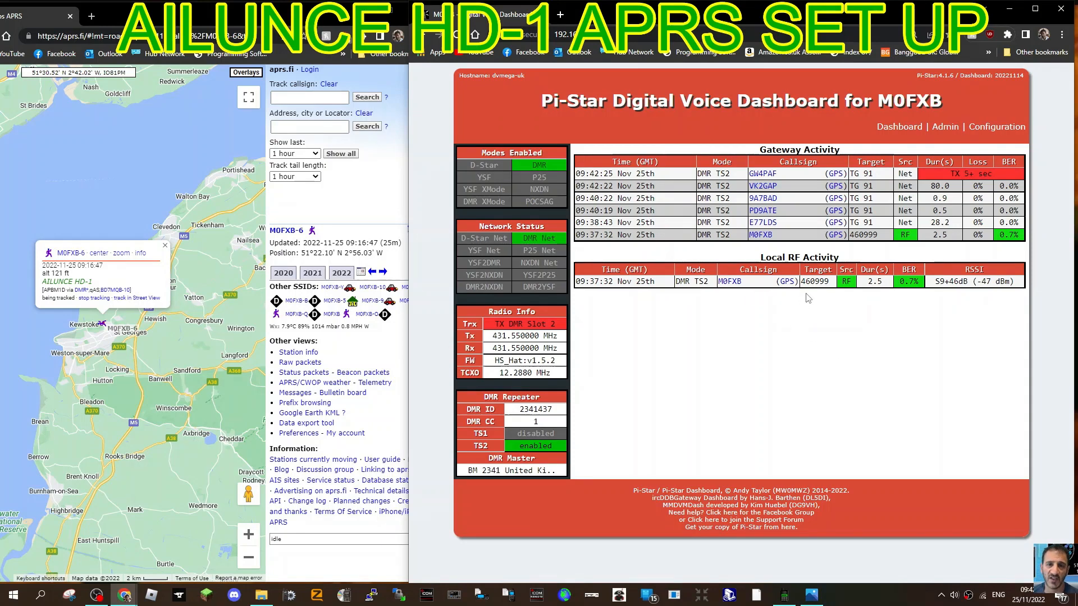
mouse_move(809, 292)
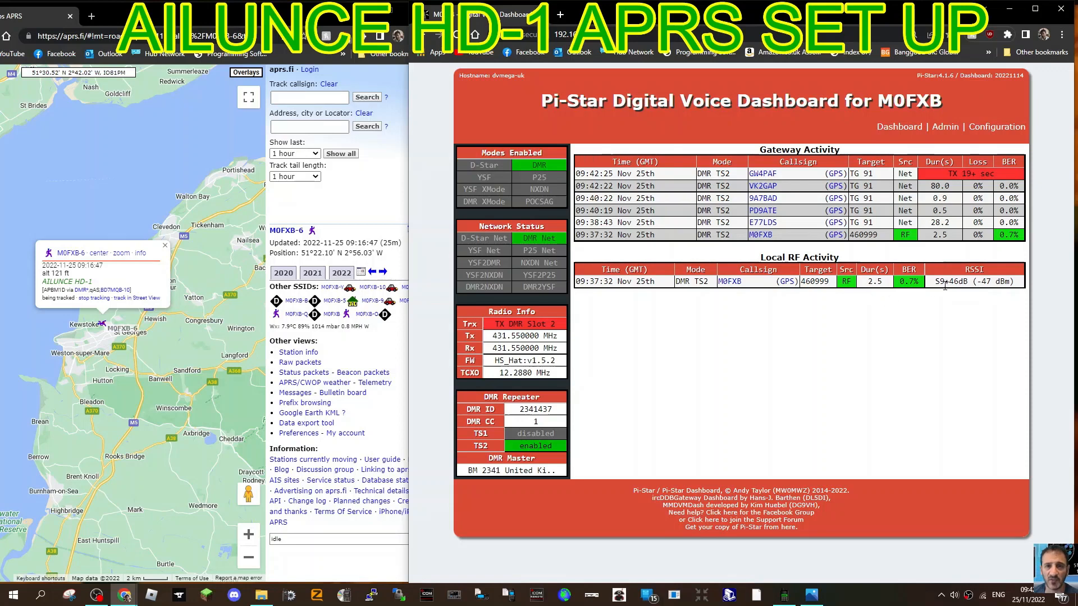
mouse_move(825, 365)
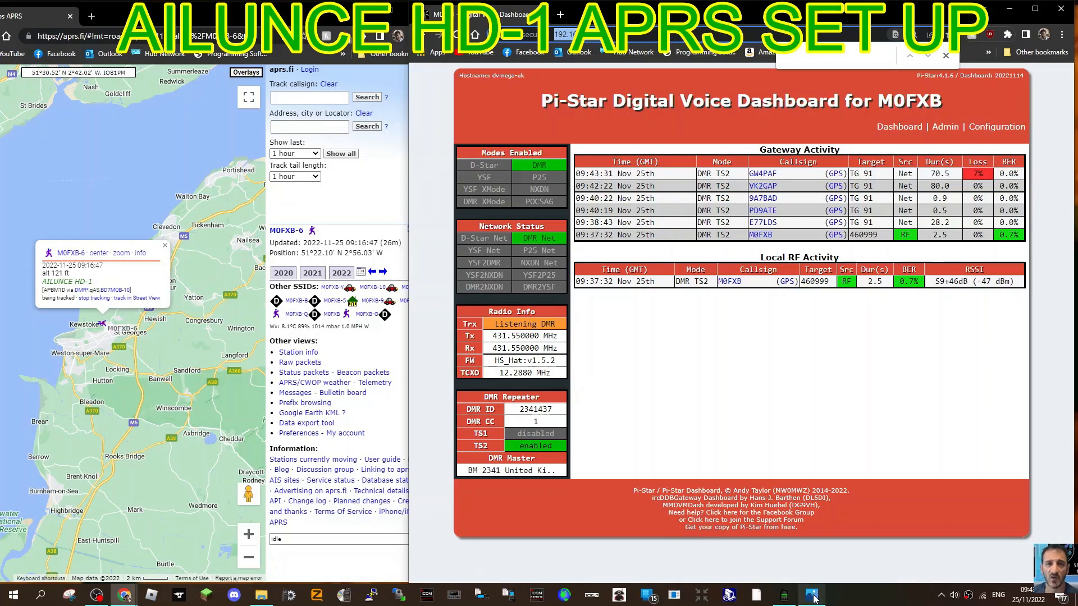
- Open channel 24 'APRS' details and assign the APRS contact from the Priority list
click(812, 595)
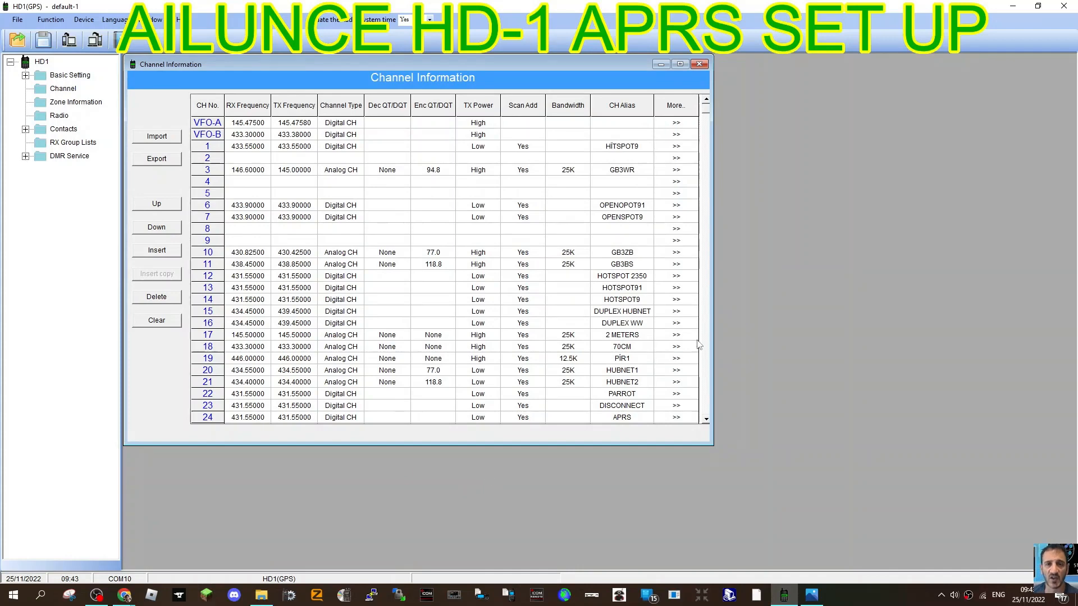
mouse_move(374, 248)
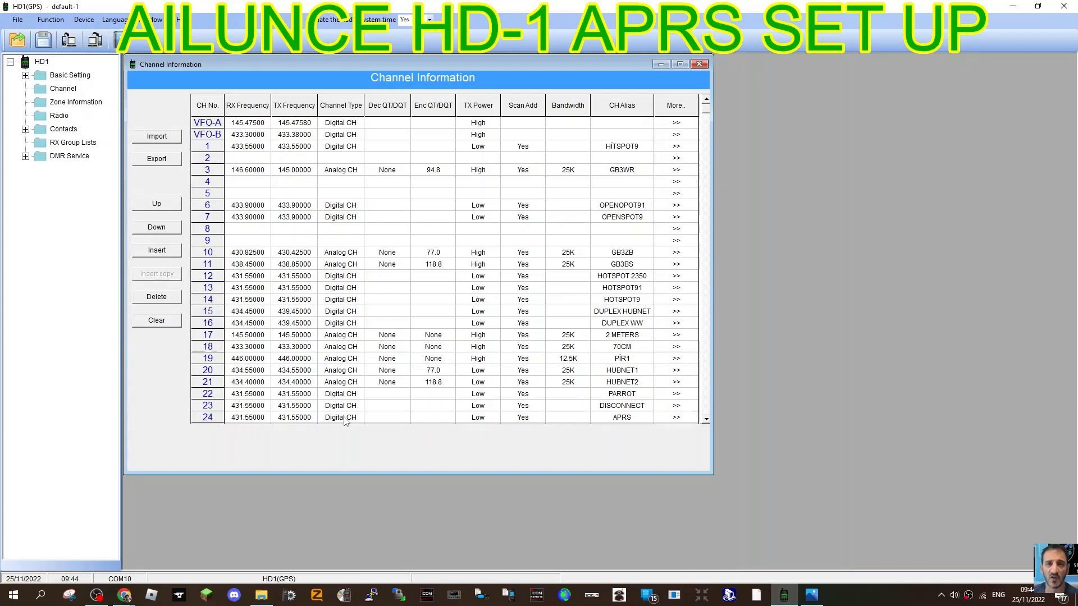
mouse_move(478, 424)
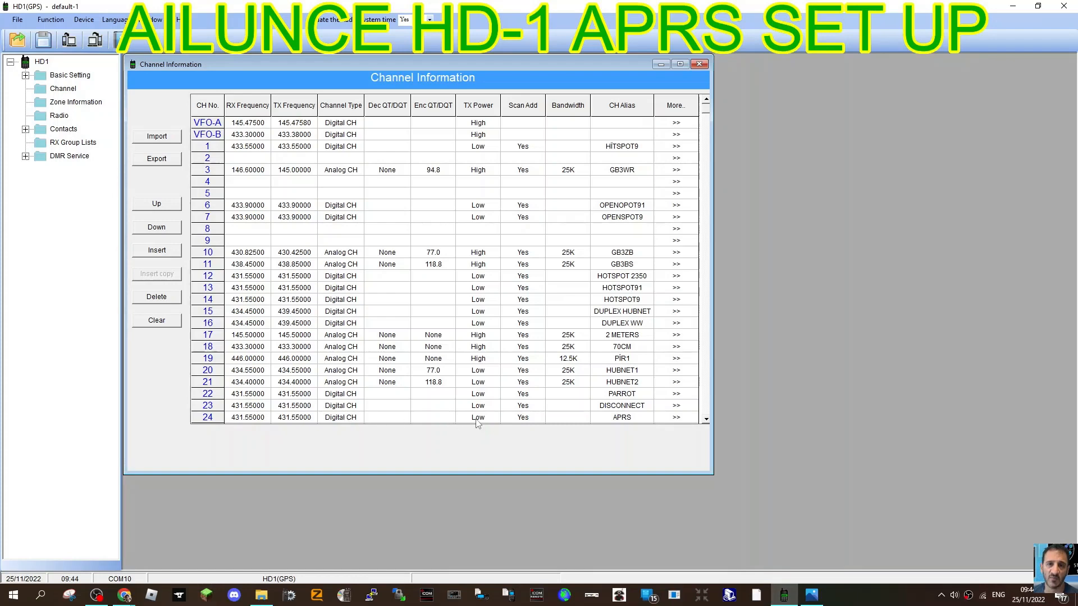
mouse_move(494, 423)
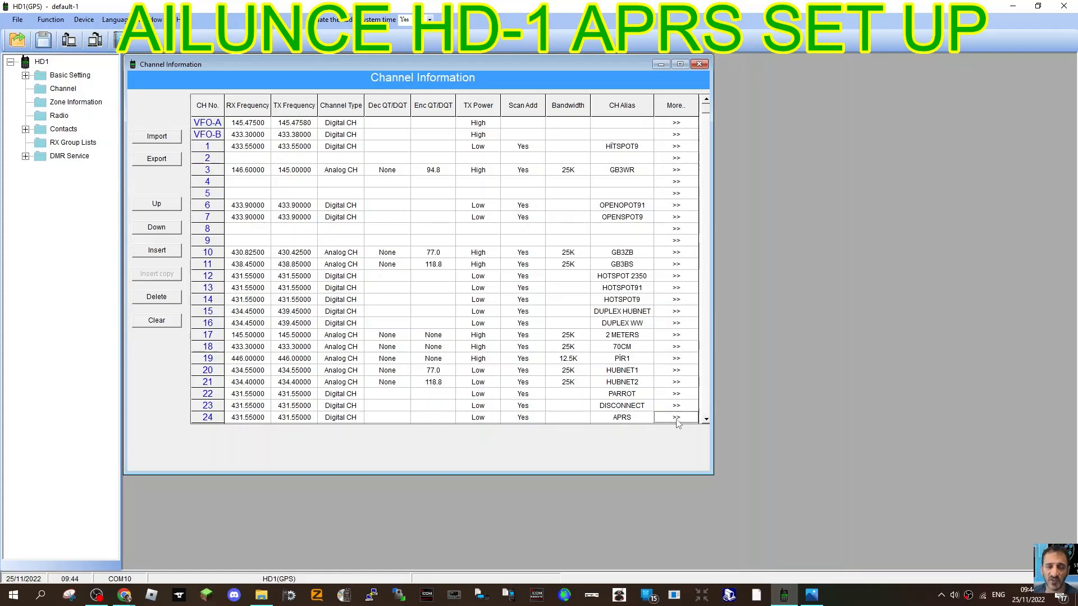
click(676, 417)
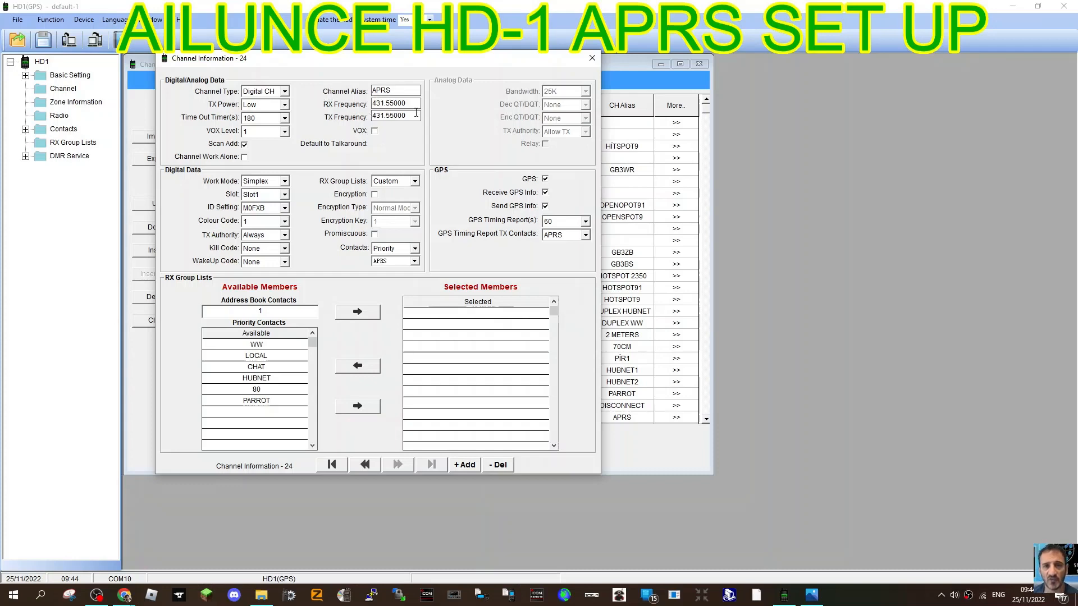
mouse_move(310, 115)
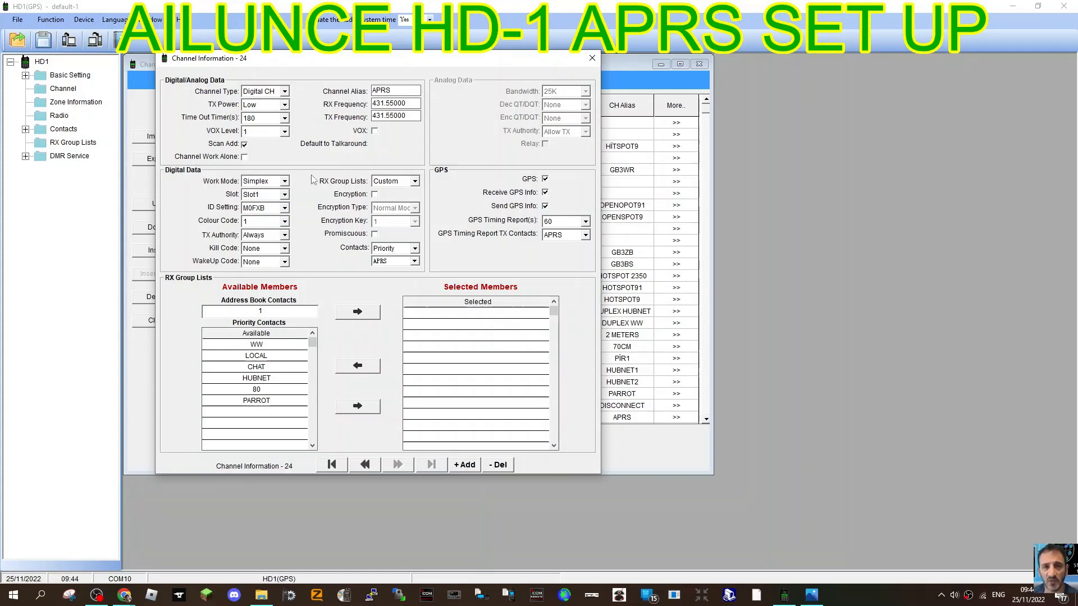
mouse_move(283, 204)
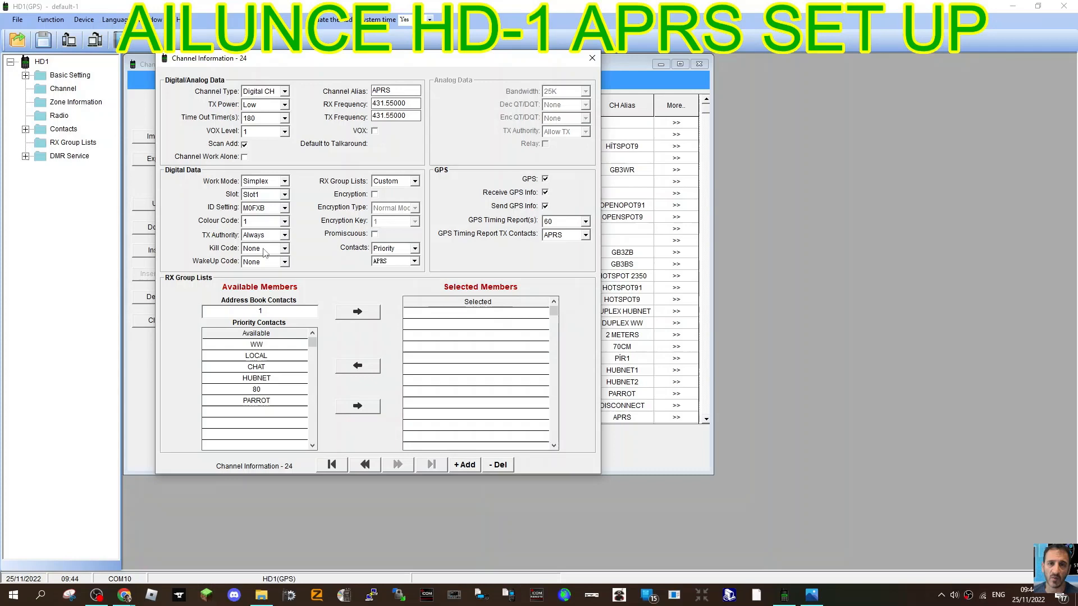
mouse_move(440, 251)
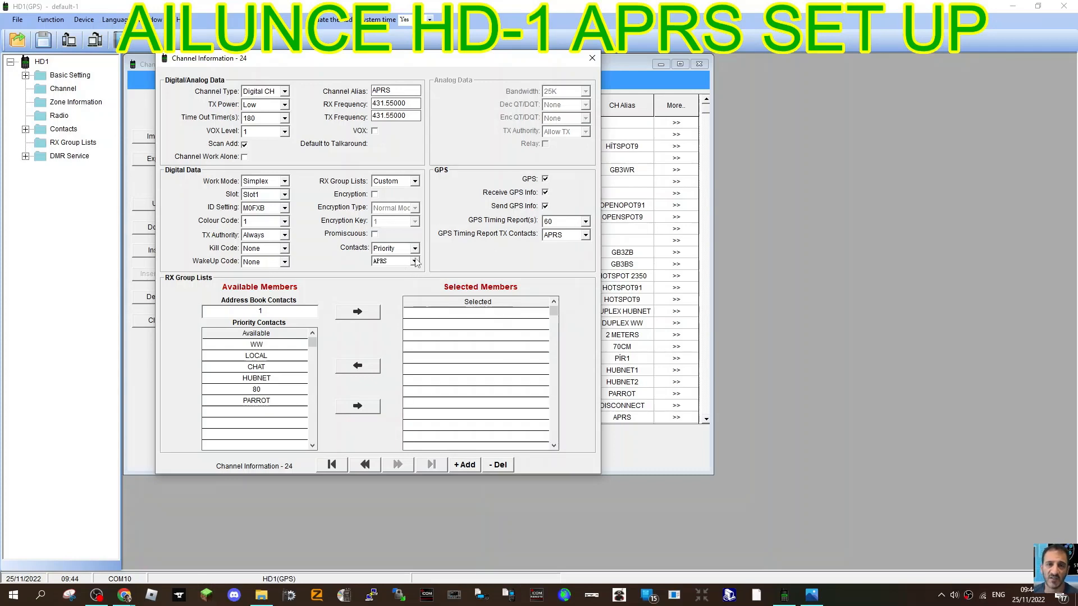
click(394, 248)
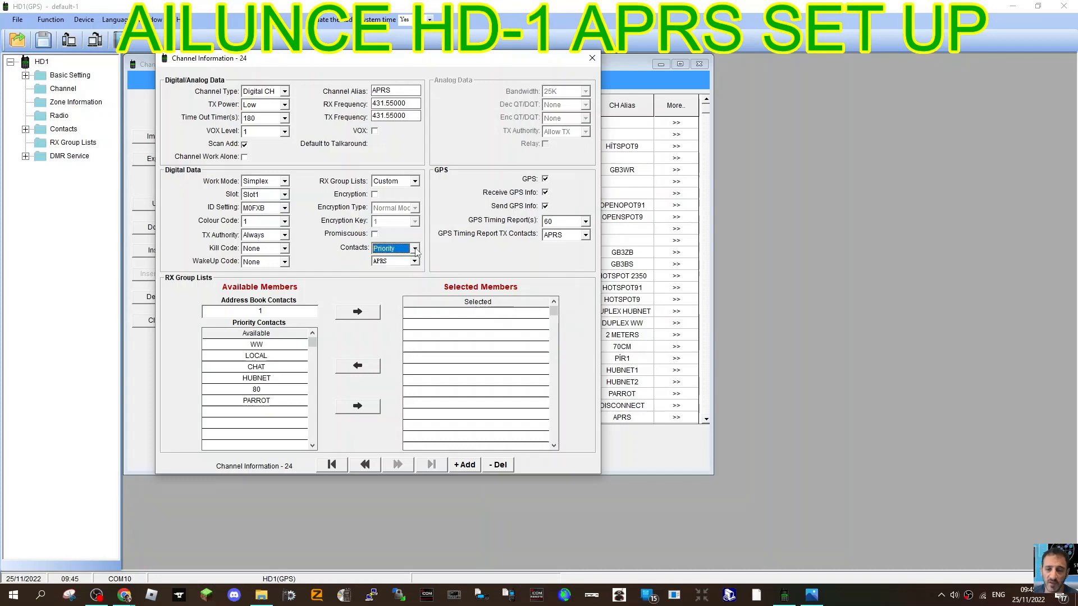
click(414, 248)
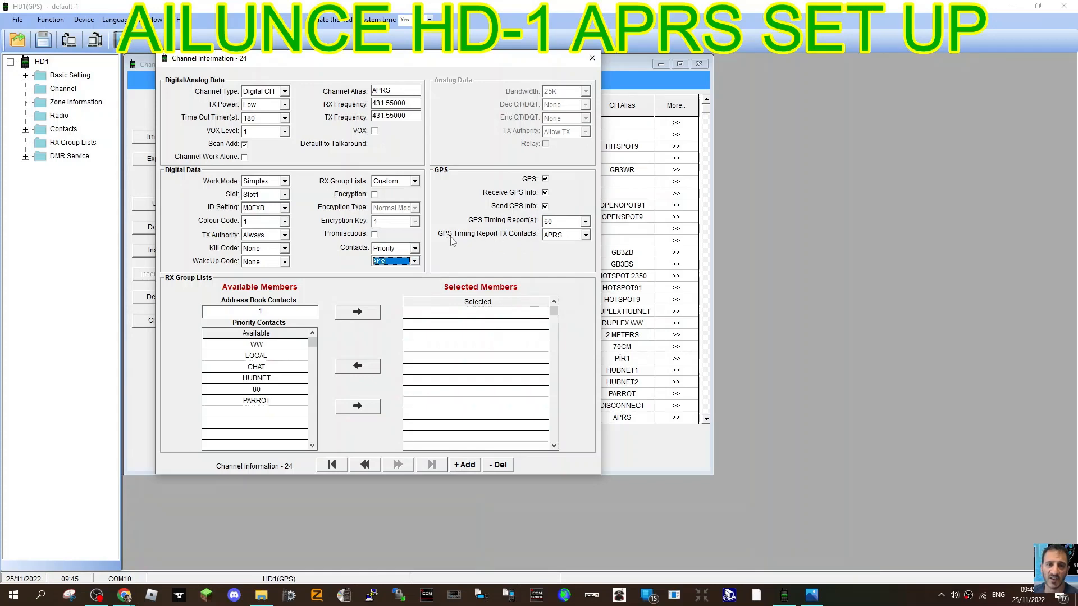
mouse_move(588, 239)
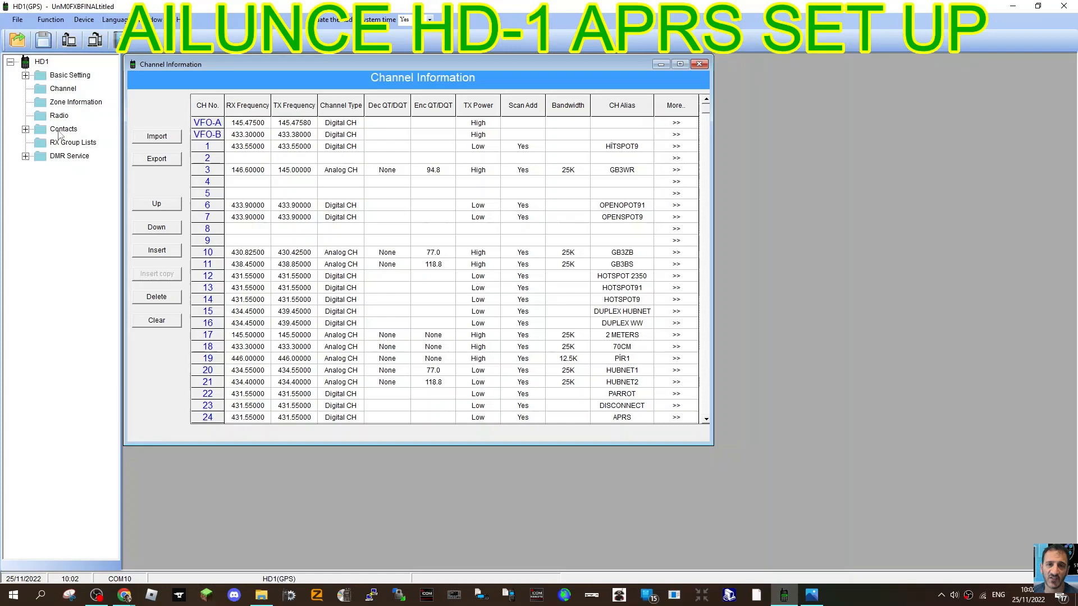
- Expand Contacts and open Priority Contacts, showing APRS as private call 460999
click(63, 128)
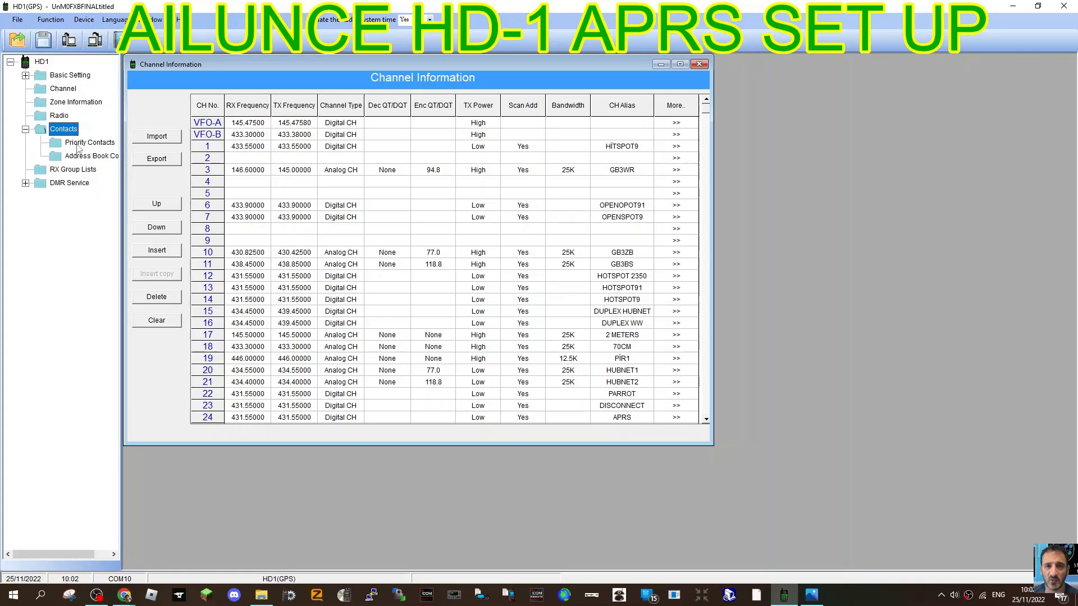
click(90, 143)
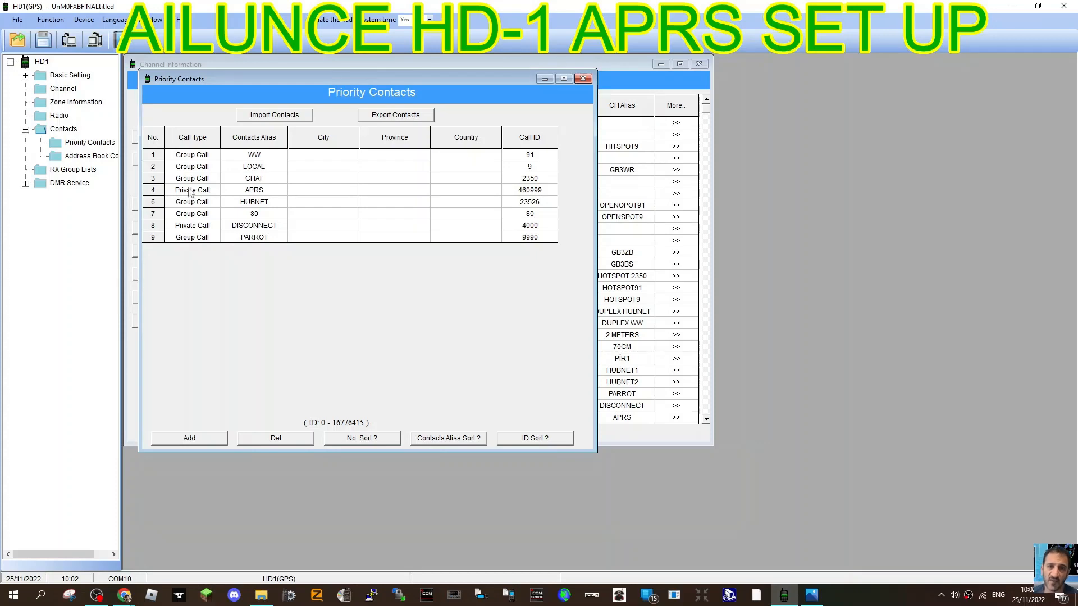
mouse_move(535, 207)
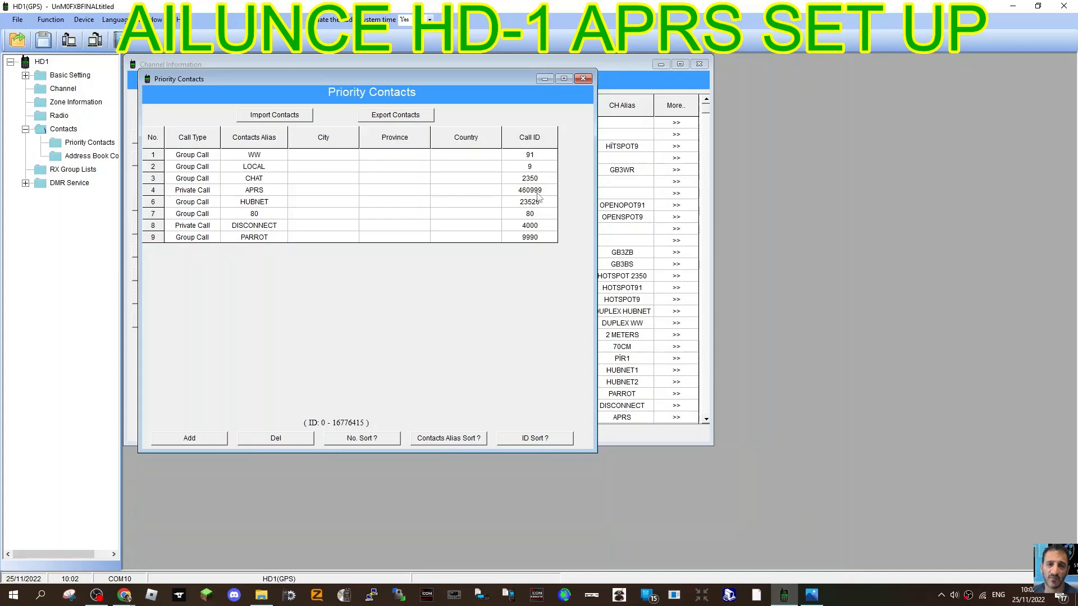
mouse_move(405, 209)
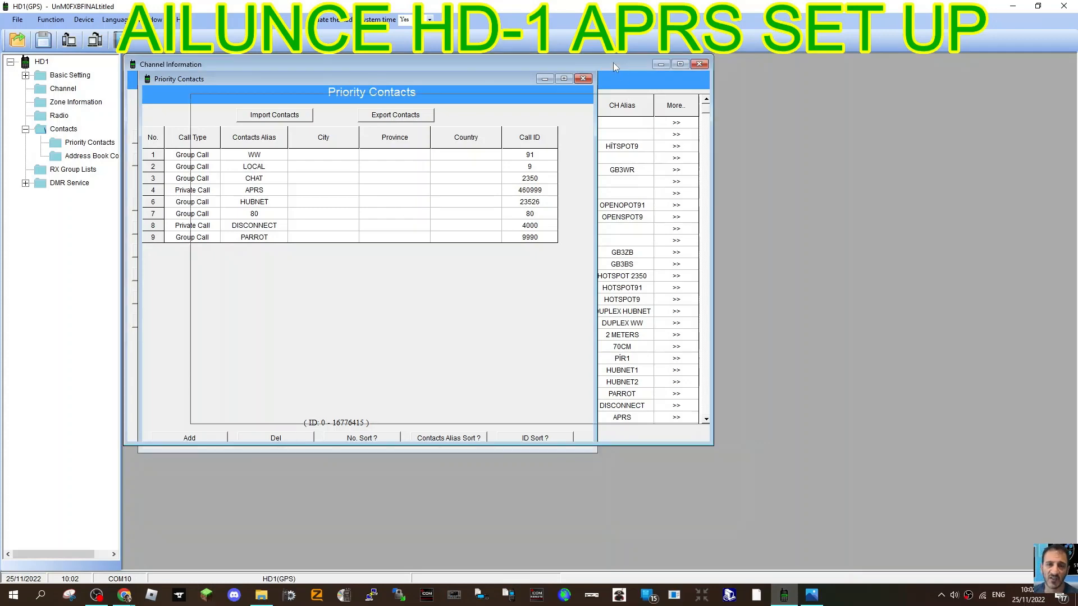
- Edit zone 9 'APRS' so its channel list holds only channel 24 APRS
click(76, 102)
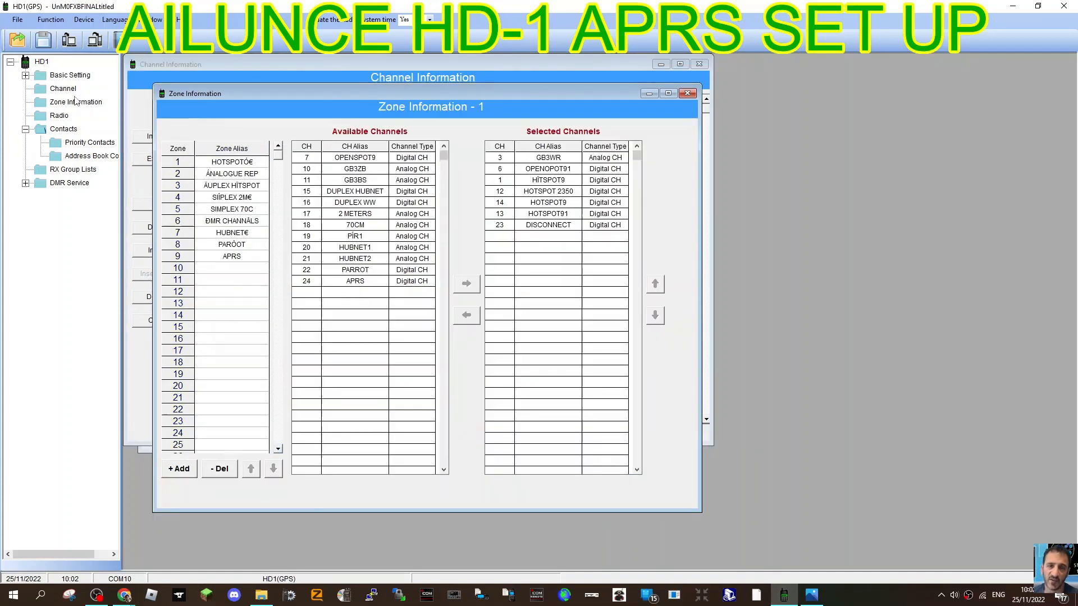
drag(432, 106, 488, 119)
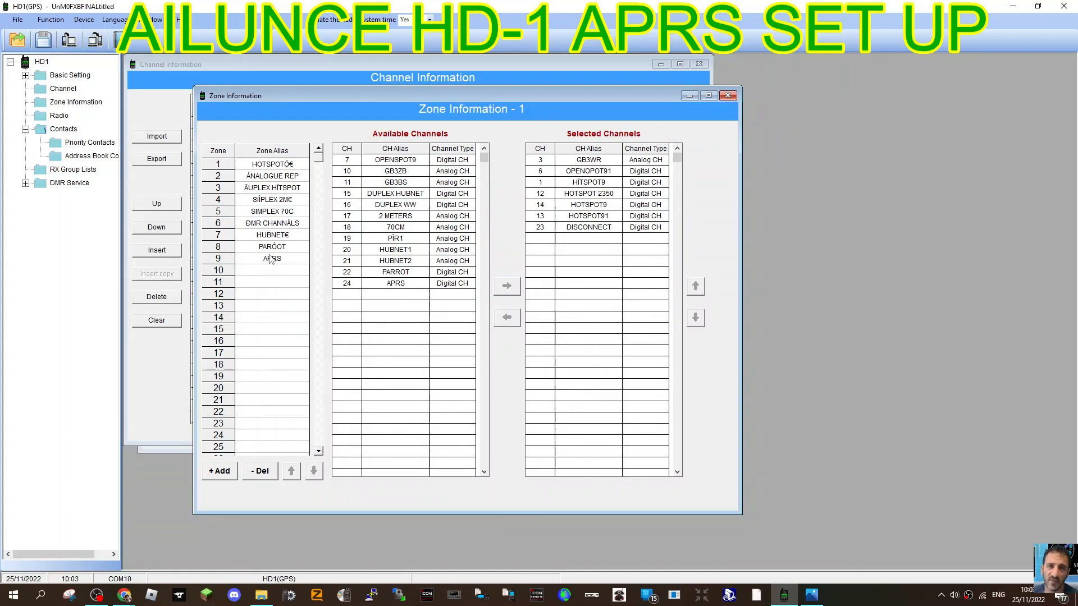
click(272, 258)
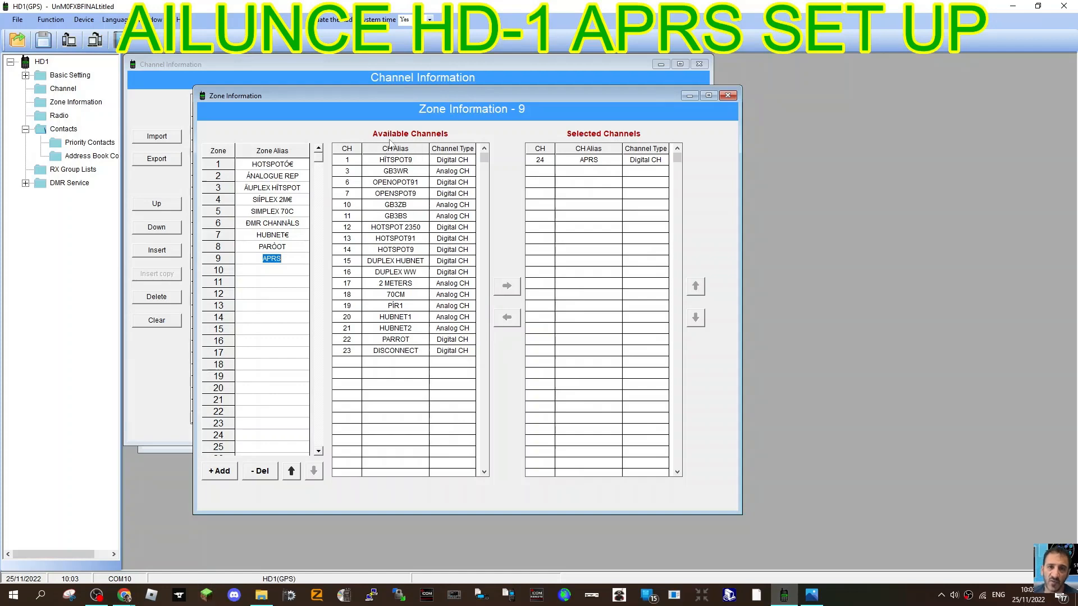
mouse_move(531, 263)
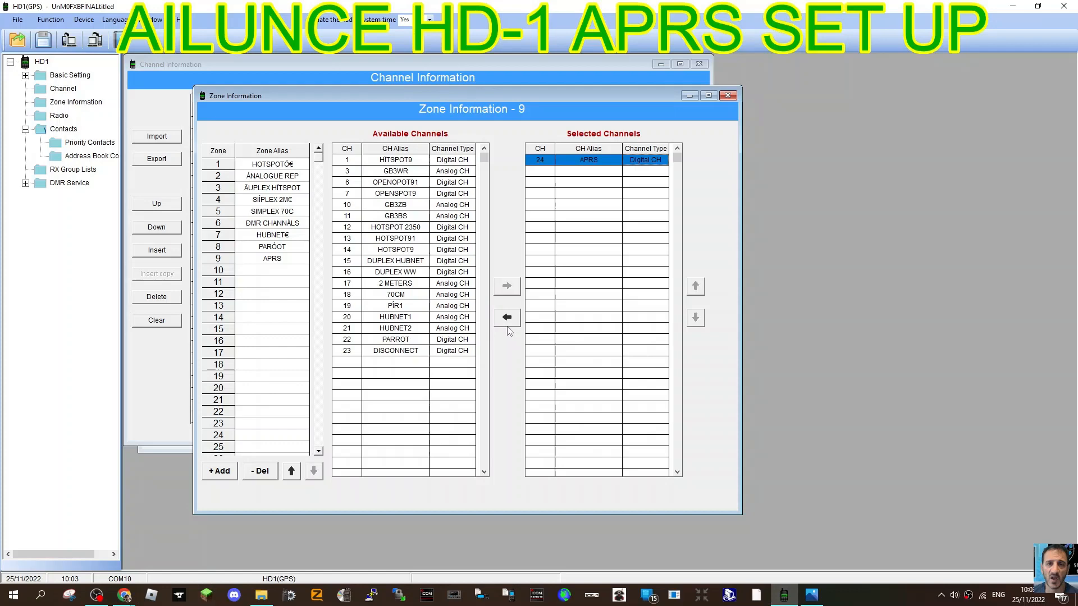
click(507, 318)
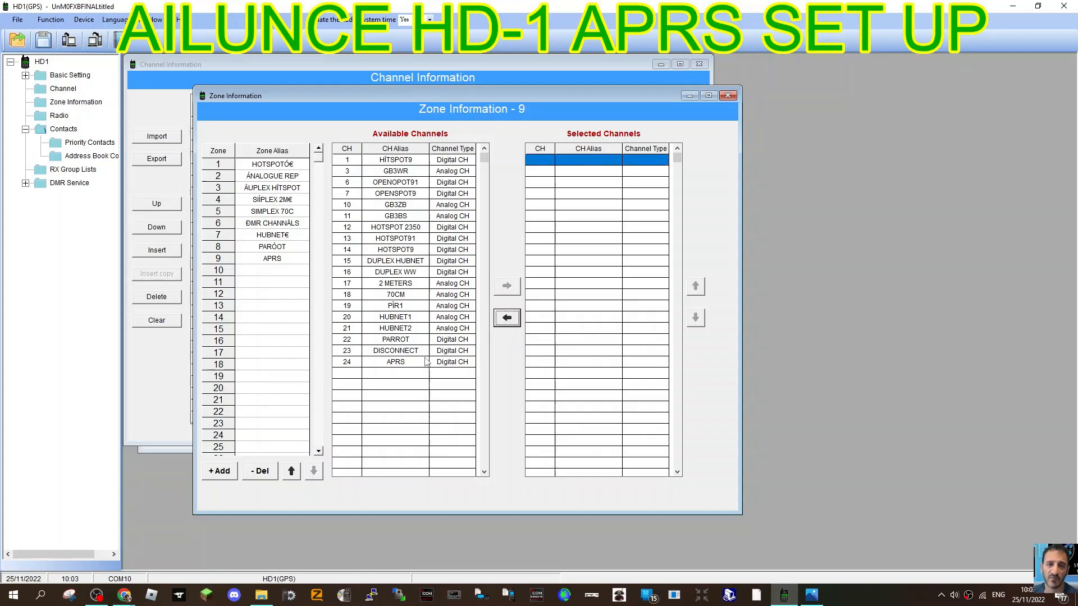
mouse_move(413, 364)
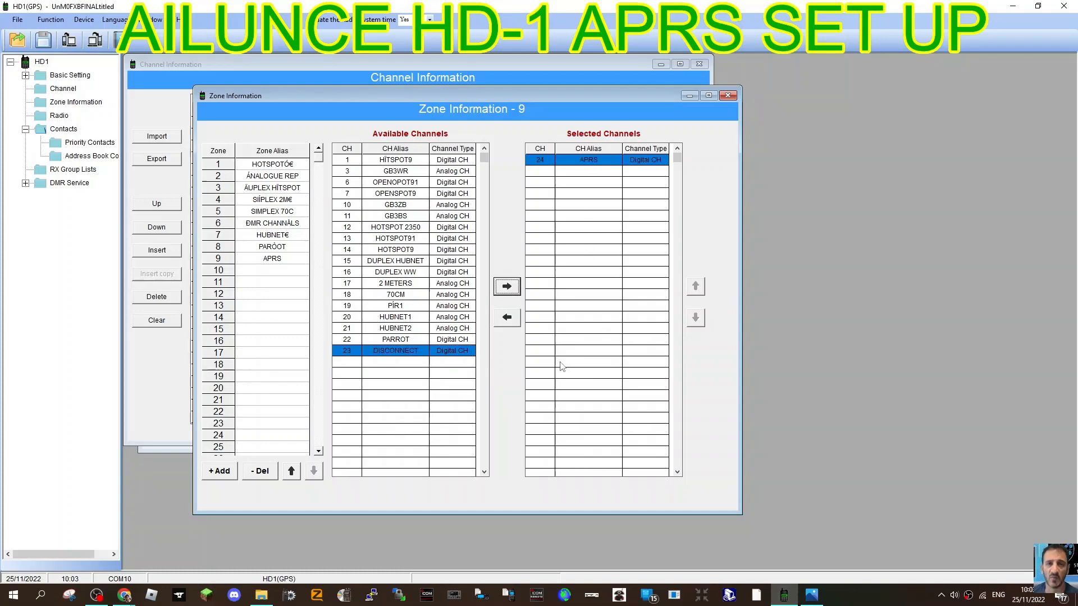
mouse_move(729, 108)
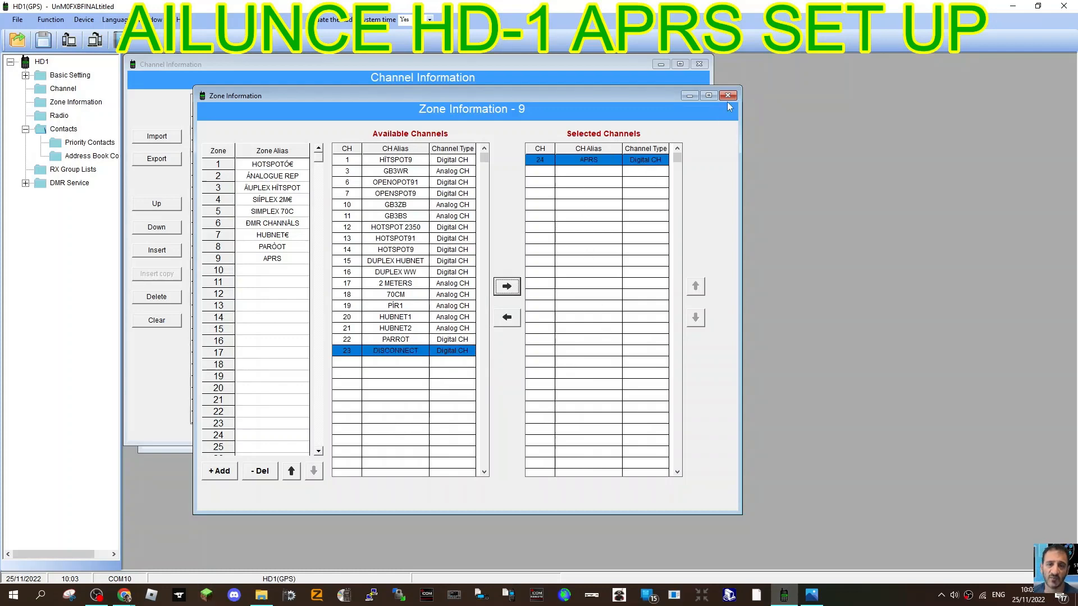
mouse_move(728, 95)
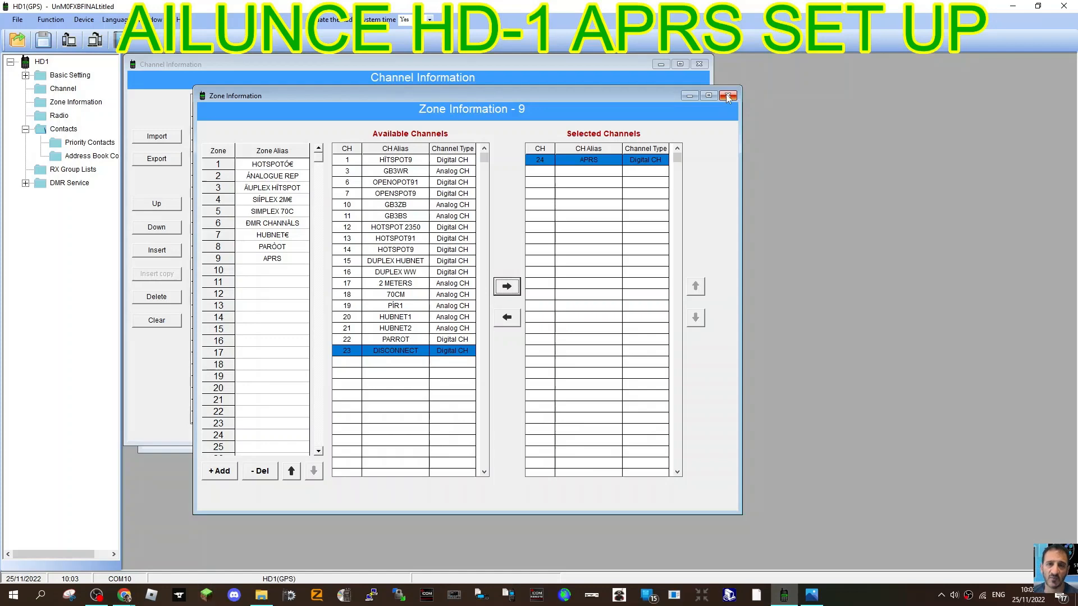
click(728, 95)
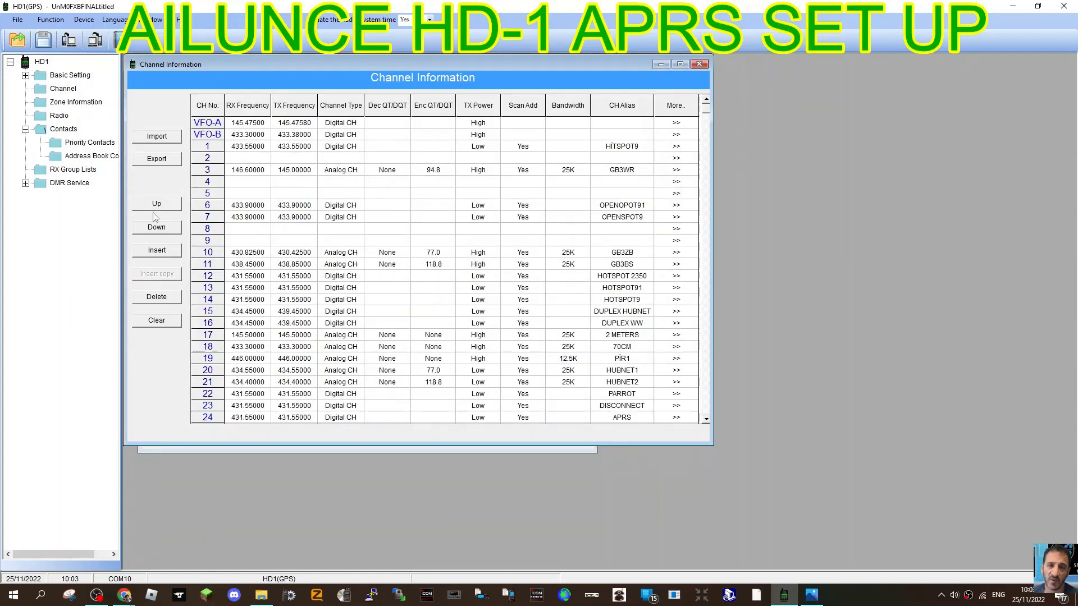
- View RX group list 1 'APRS' holding contact 1, then close the list window
click(73, 169)
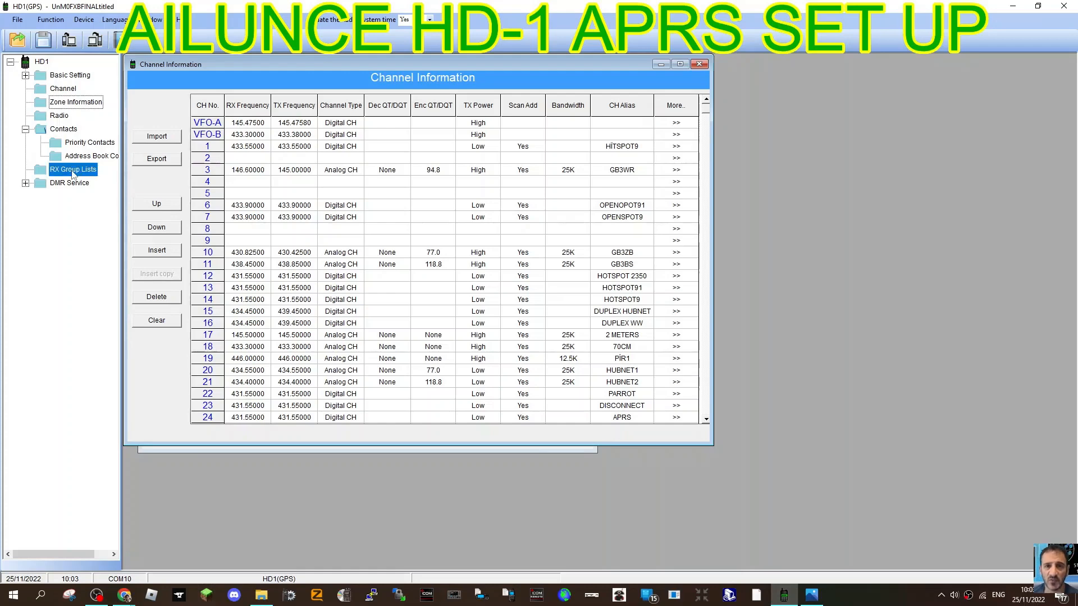
click(73, 169)
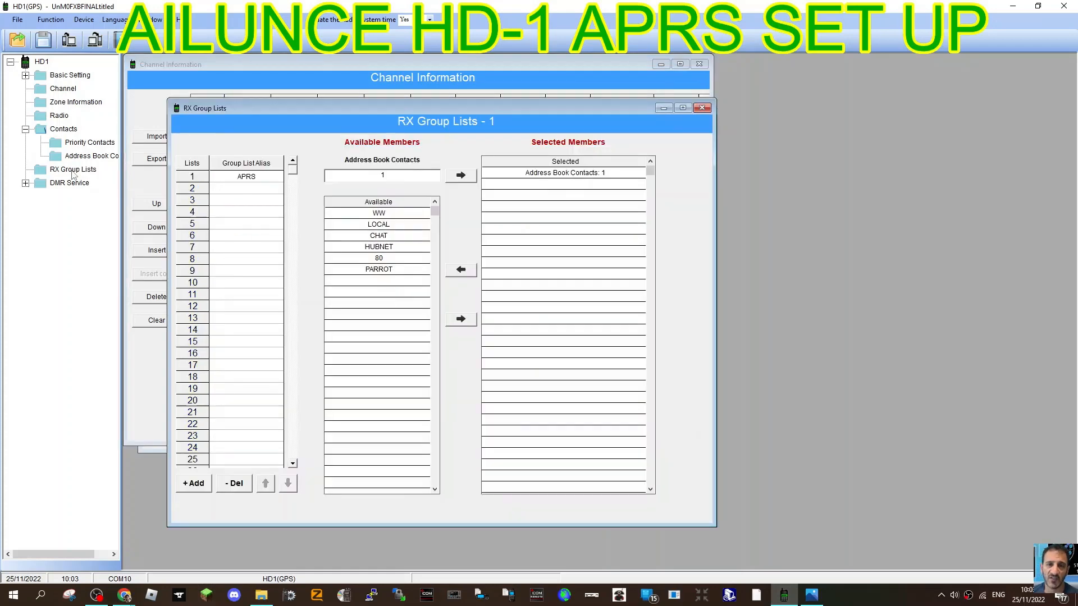
mouse_move(469, 251)
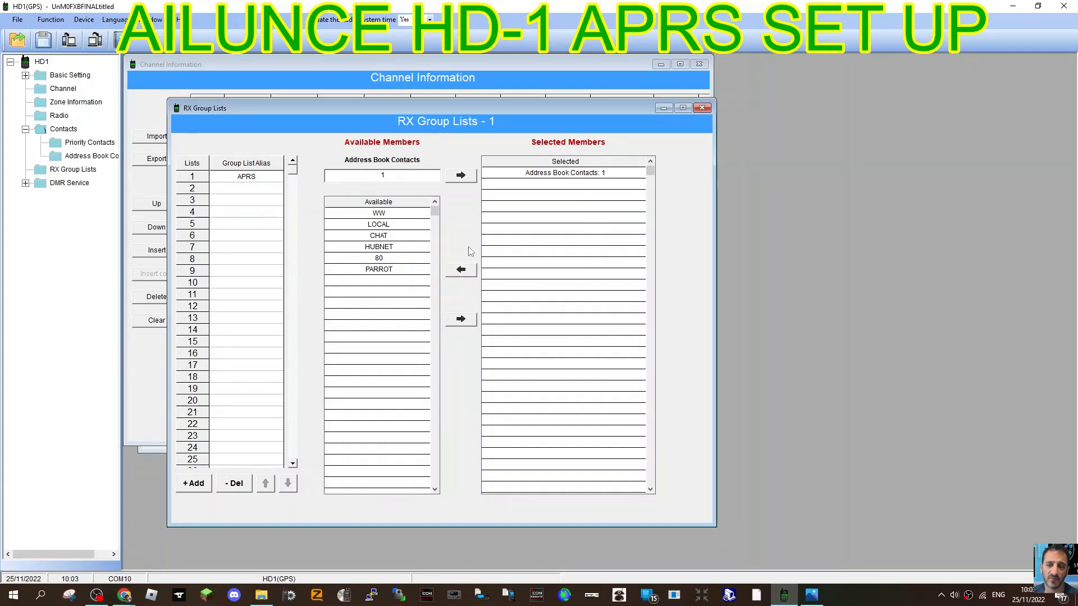
mouse_move(409, 272)
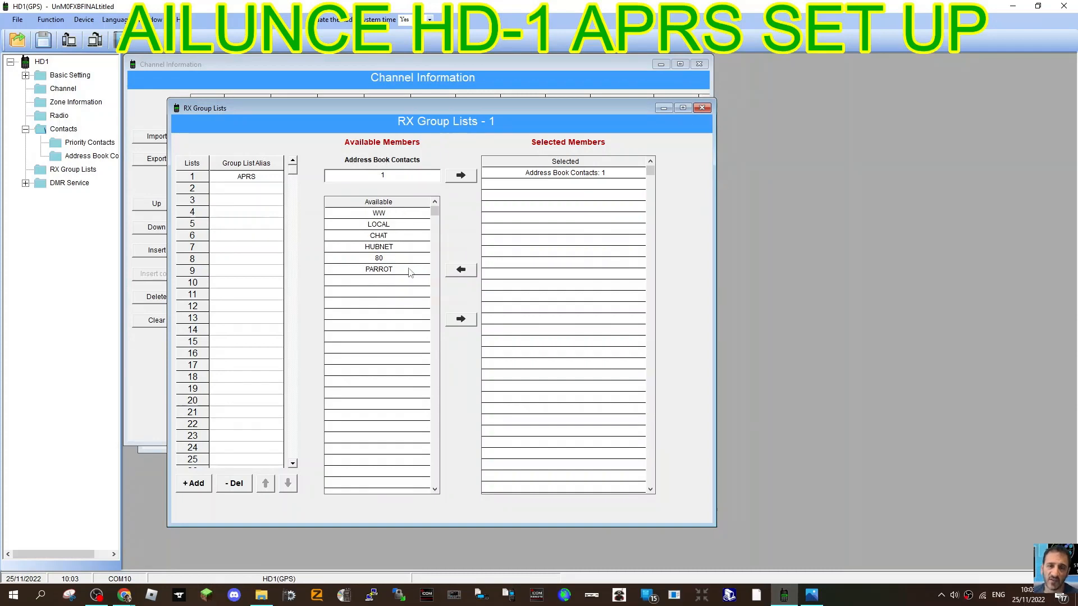
mouse_move(389, 237)
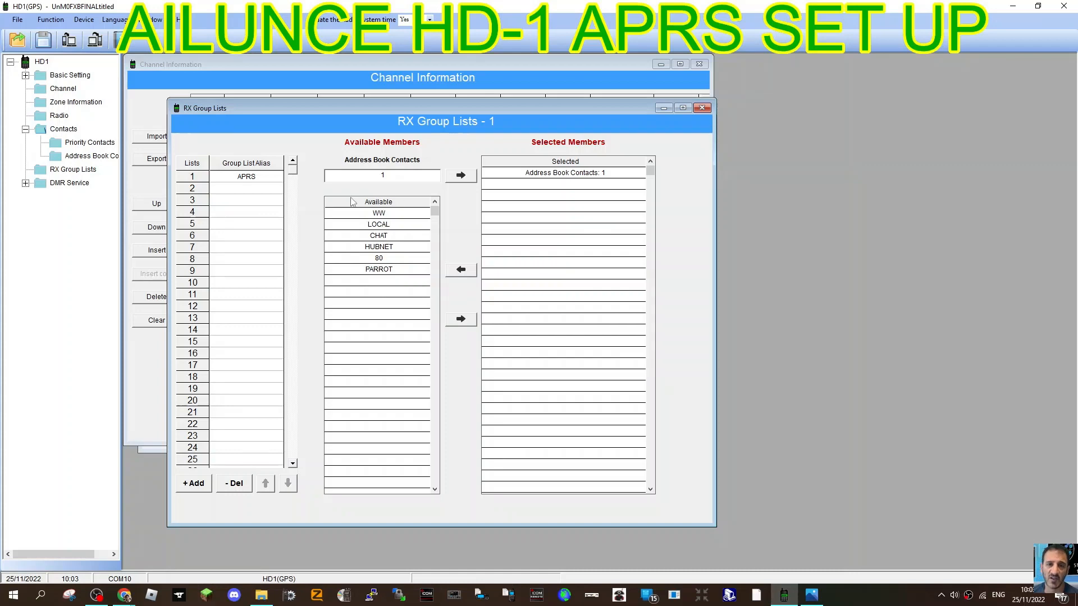
click(702, 107)
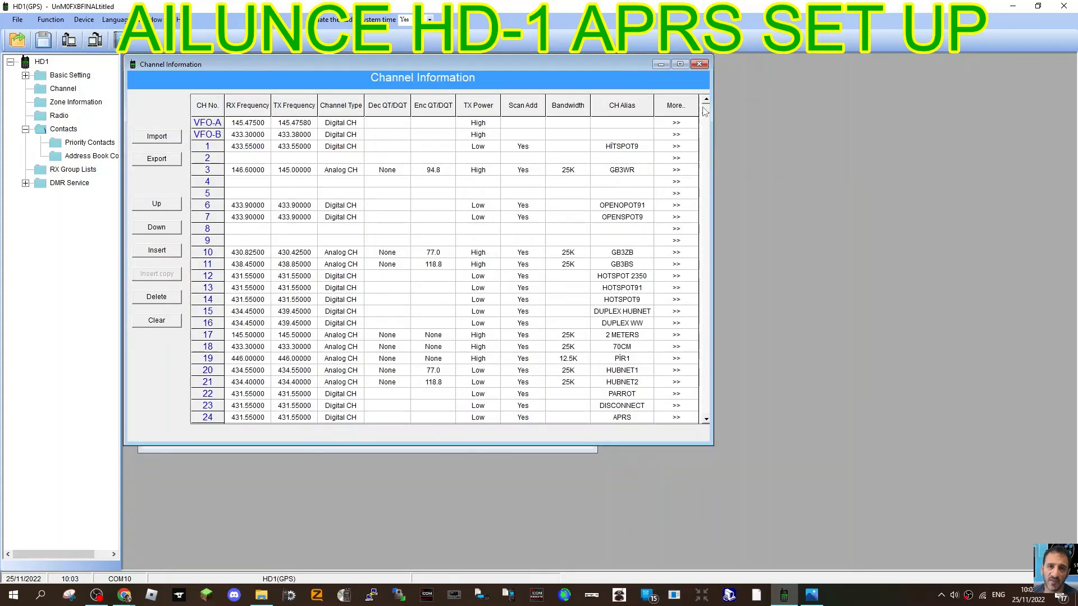
mouse_move(279, 45)
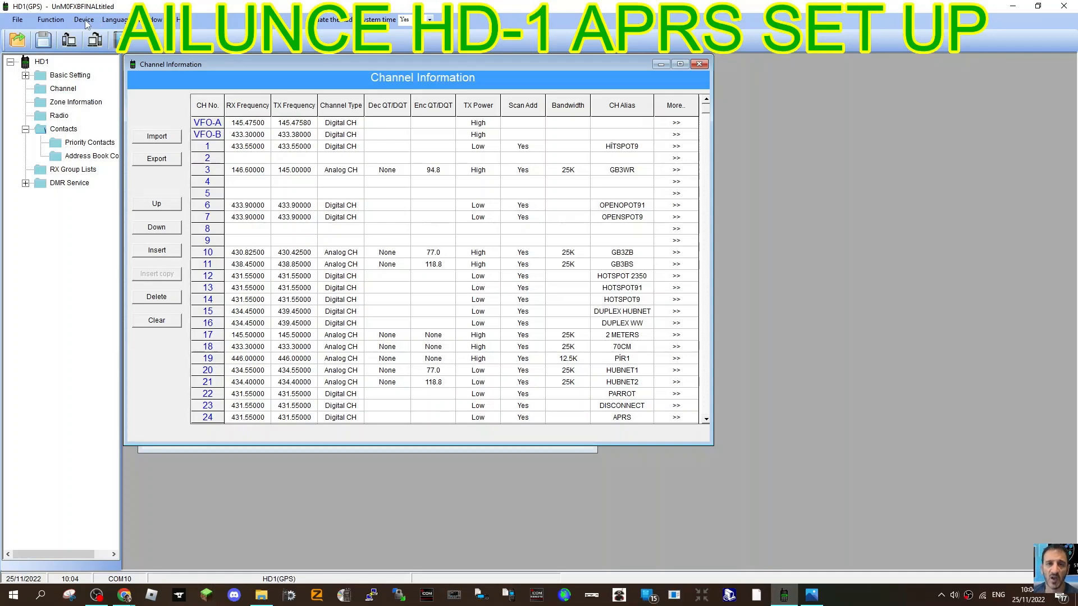
- Confirm the USB-SERIAL CH340 cable on COM10 in Device Manager, then reopen the Device menu
click(83, 19)
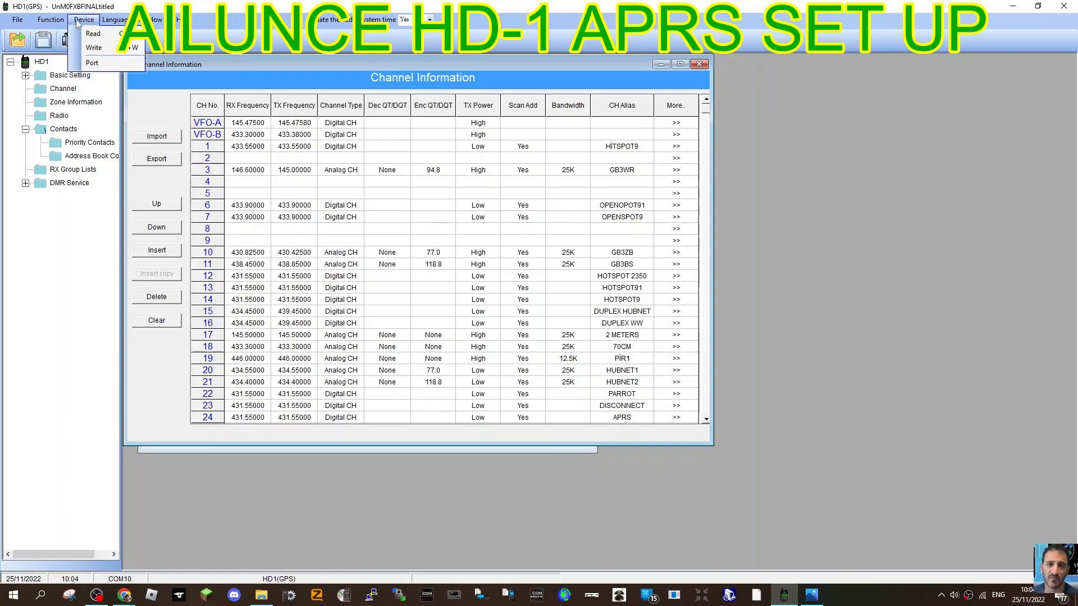
click(91, 63)
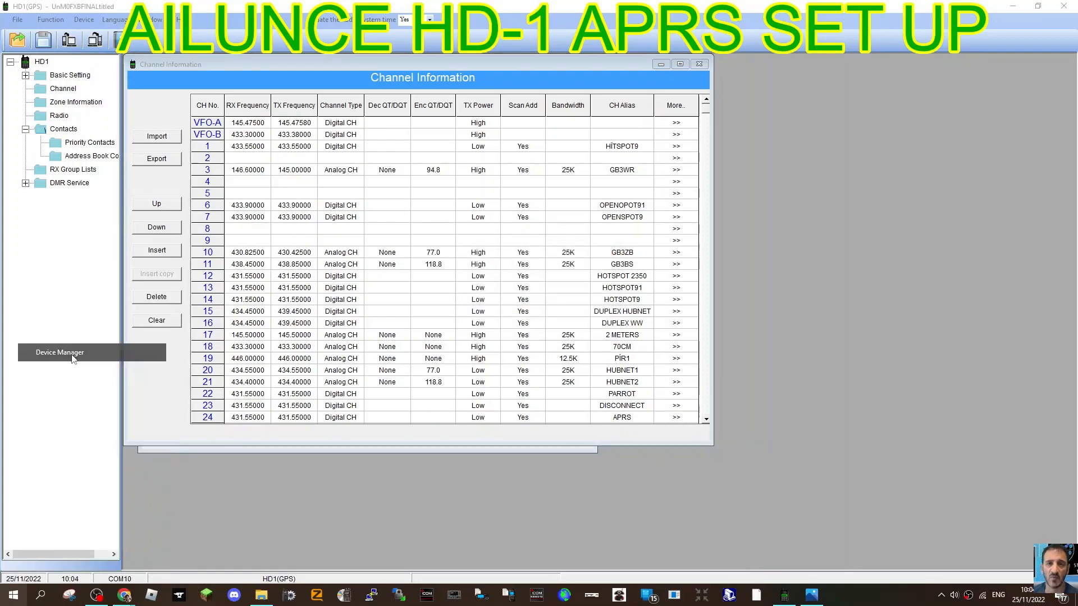
click(61, 352)
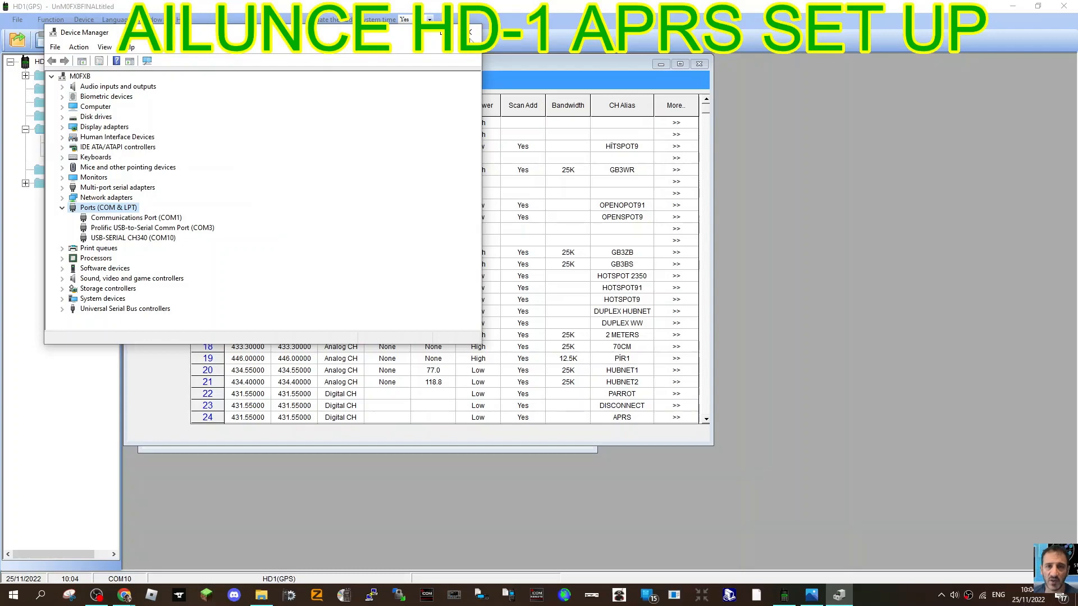
click(83, 19)
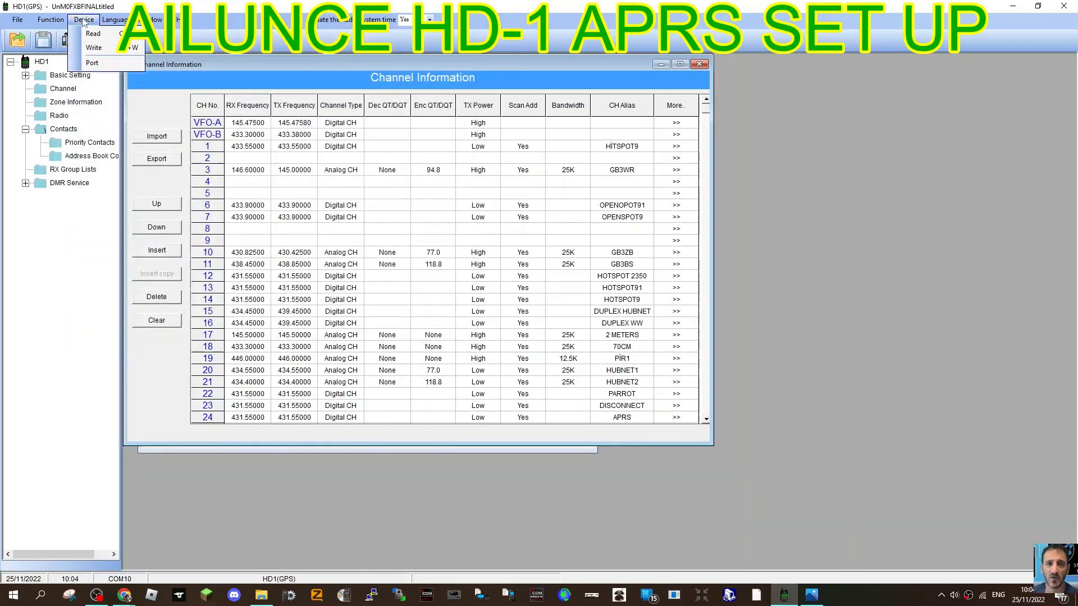
mouse_move(817, 100)
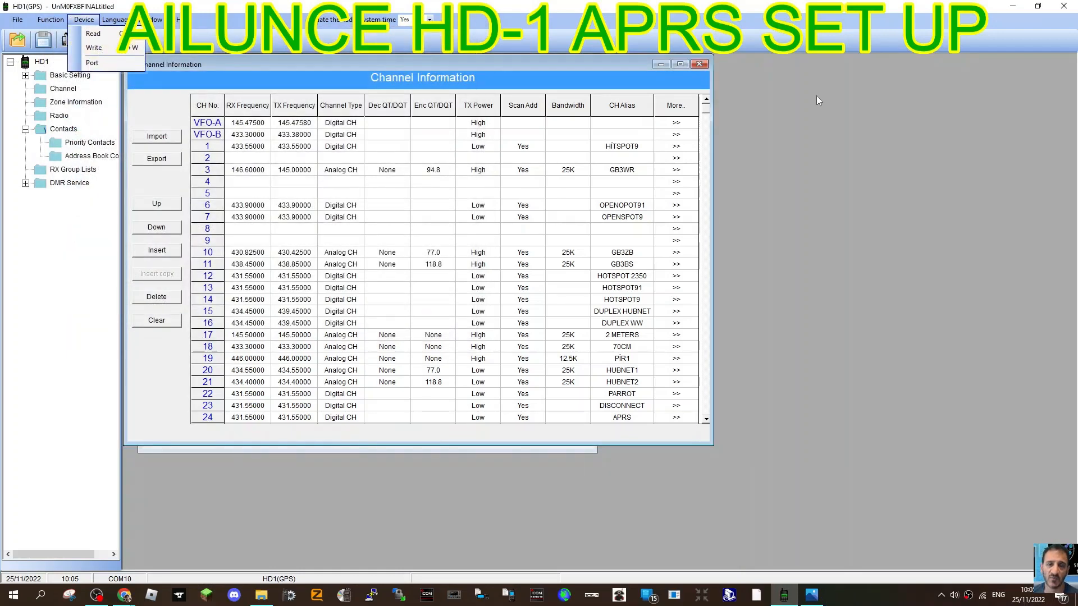